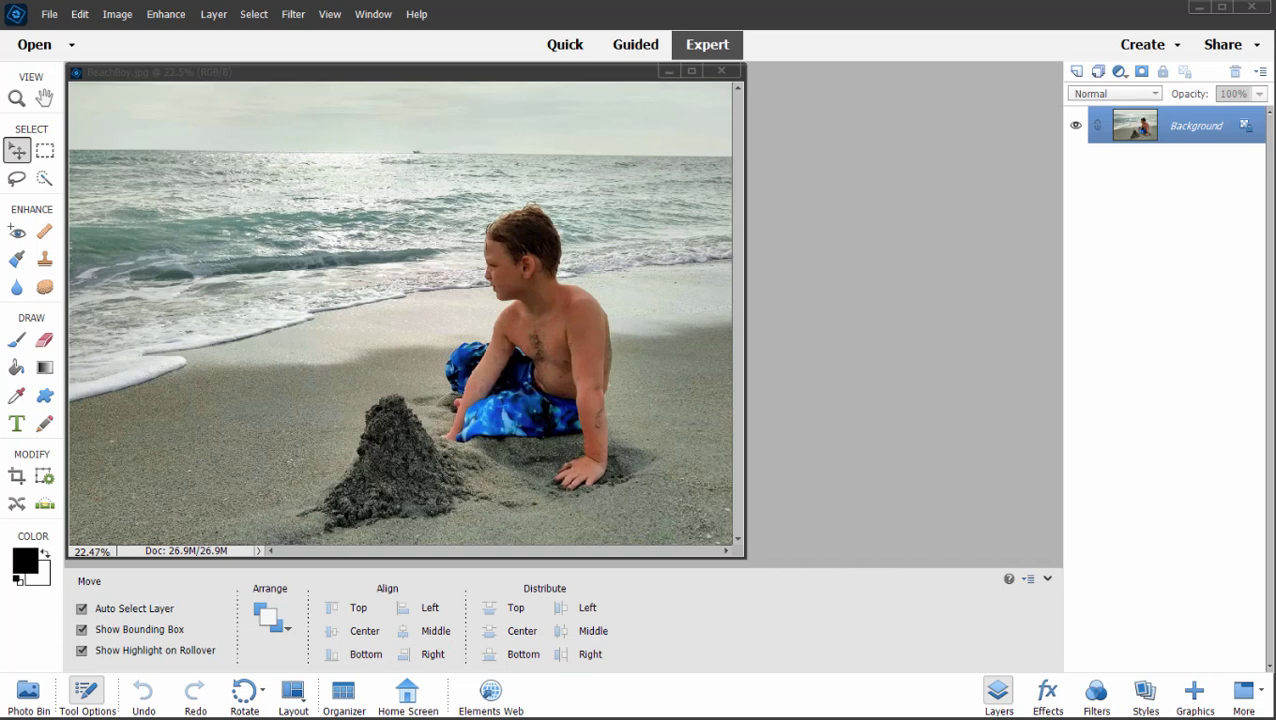
mouse_move(91, 92)
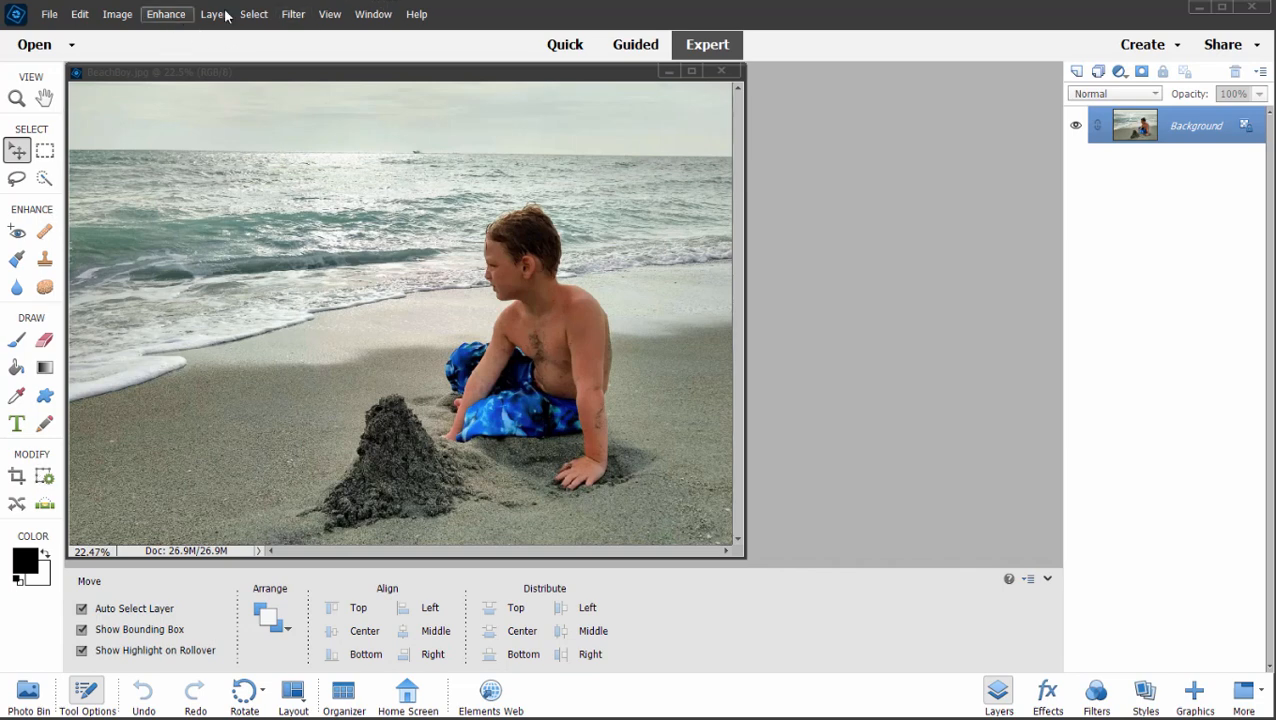
- Enter Guided mode and browse the Color, Black & White and Special Edits categories
click(329, 14)
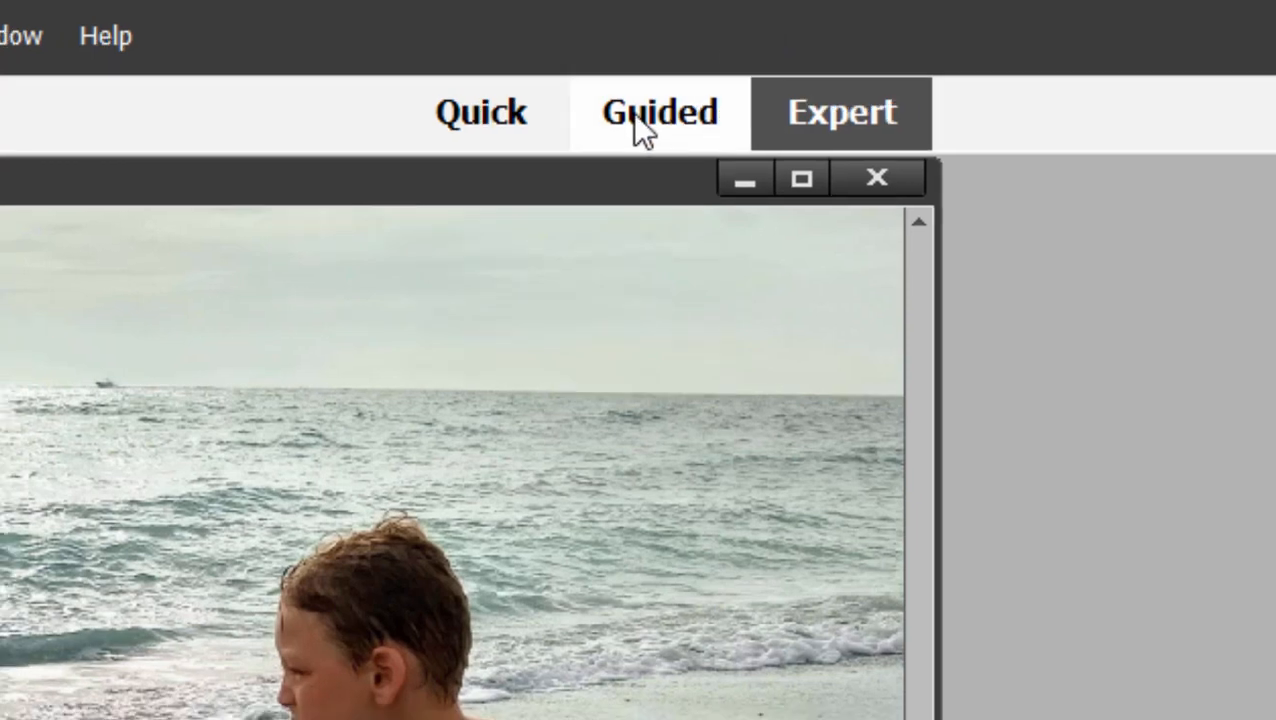
click(656, 112)
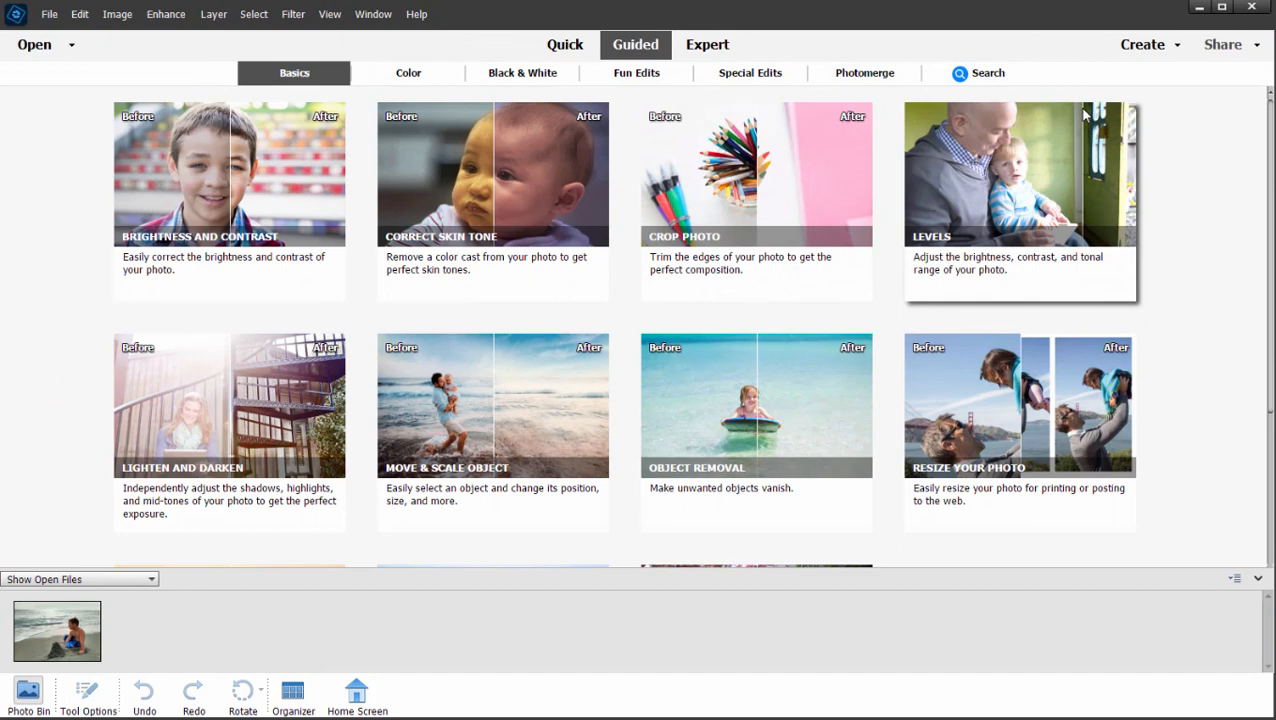
click(407, 72)
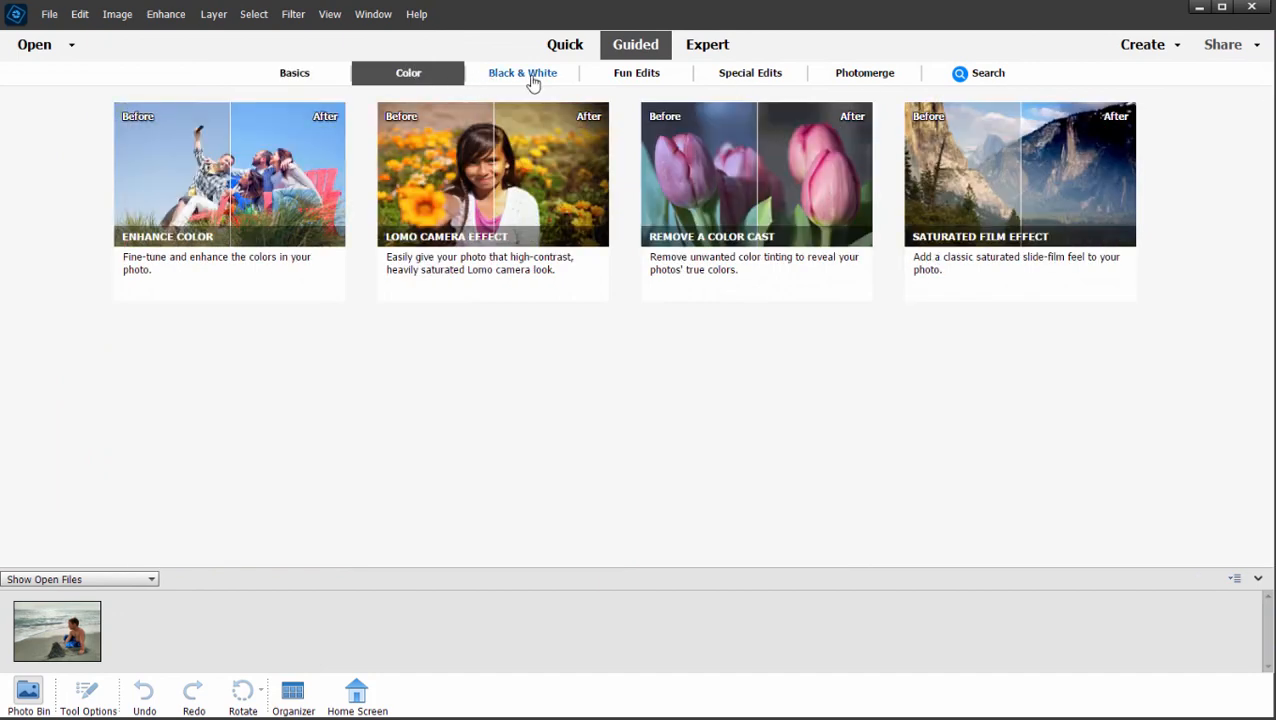
click(521, 72)
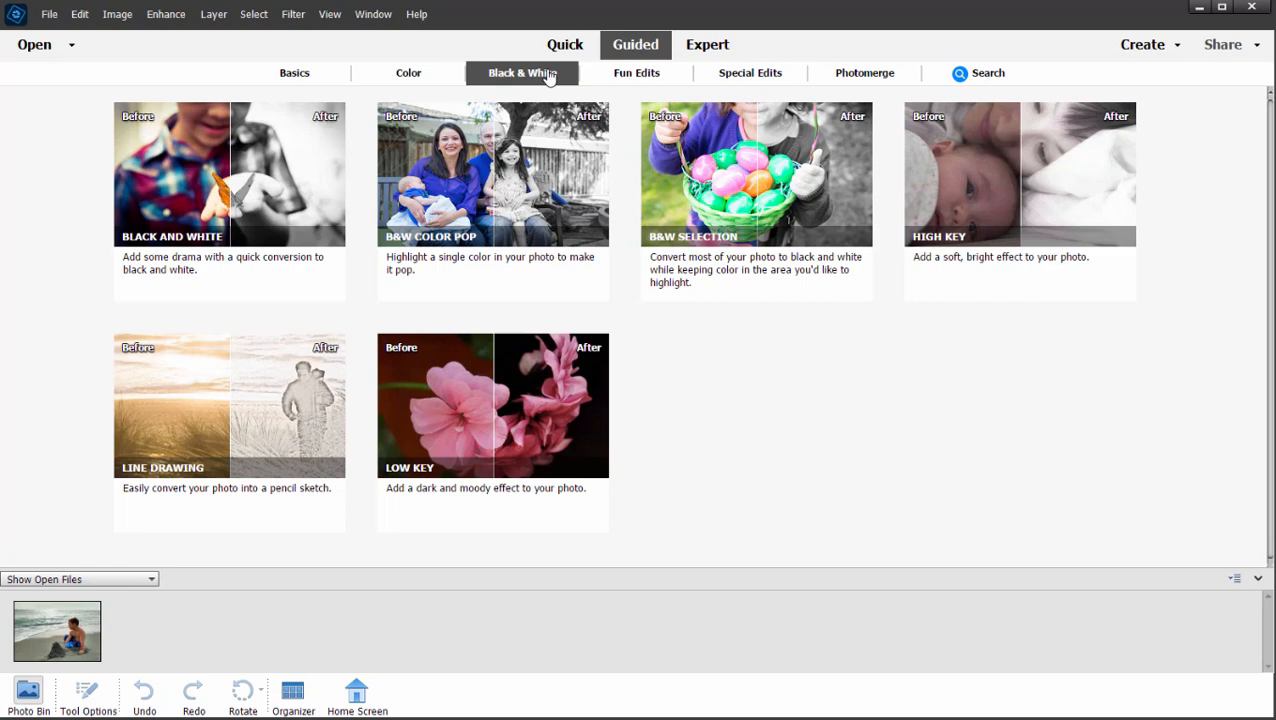
click(749, 72)
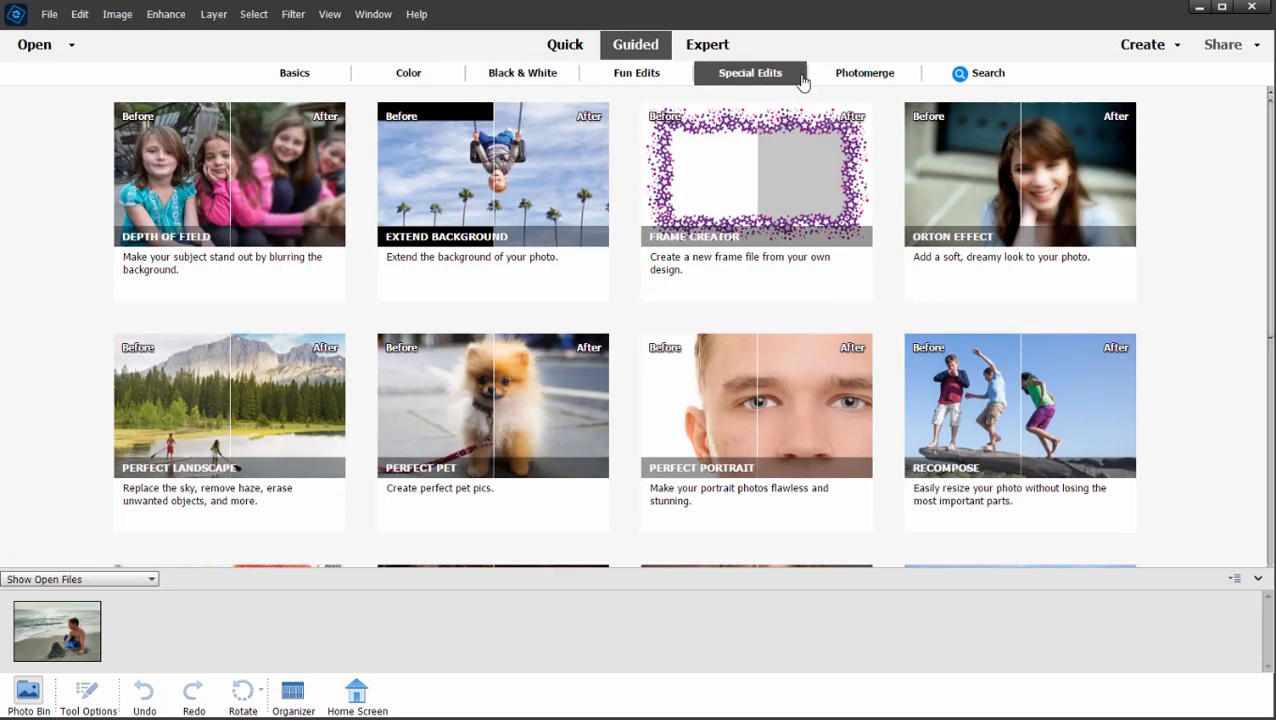
mouse_move(864, 72)
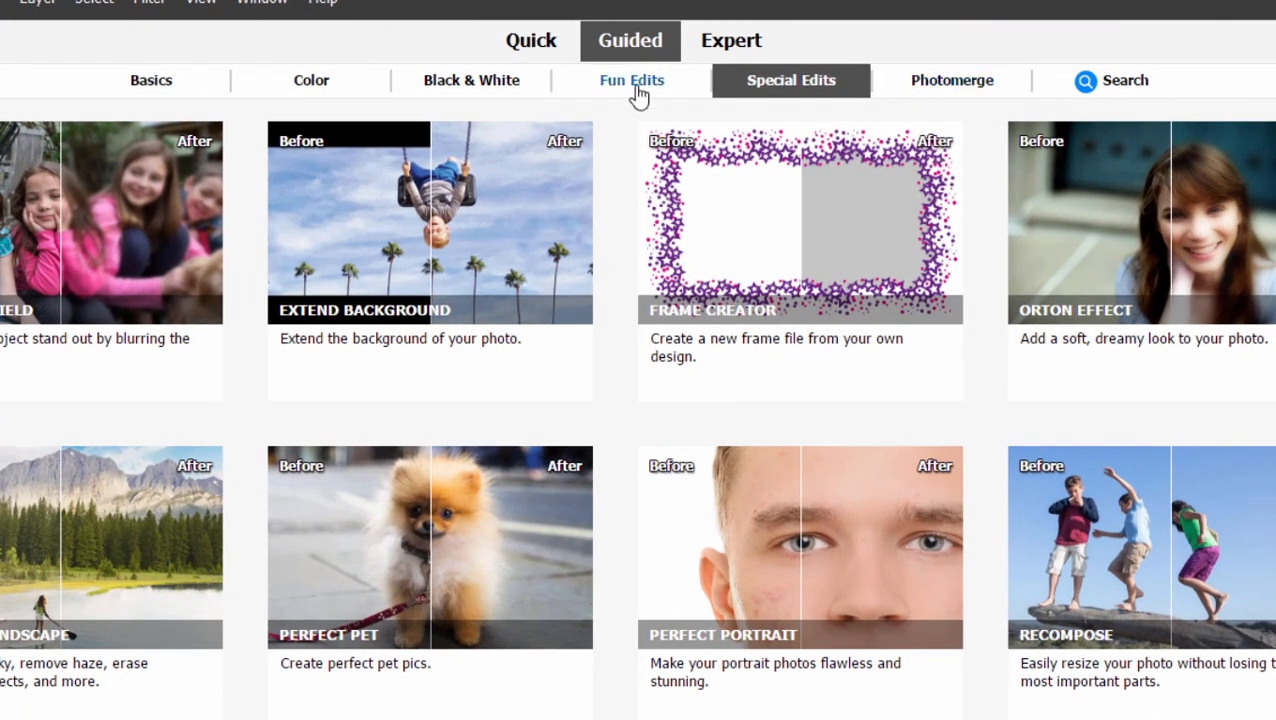
- View the Fun Edits category, briefly leave and return, and scroll its effects list
click(631, 80)
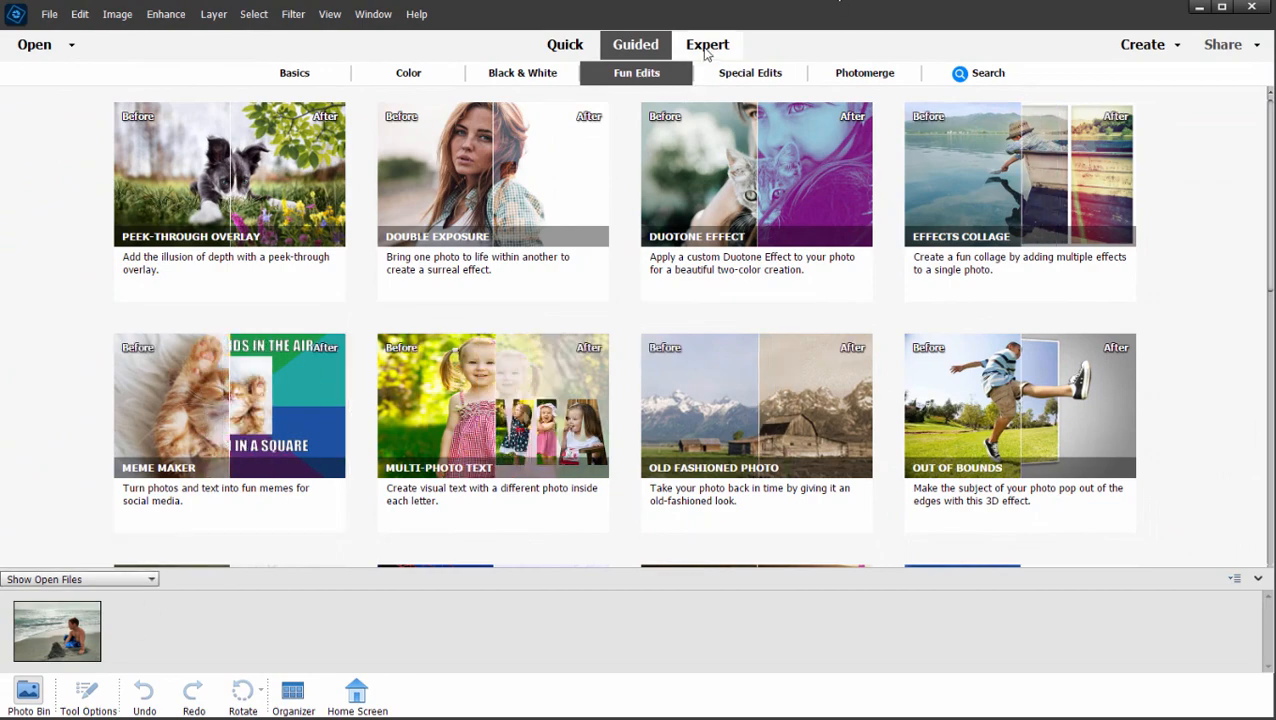
click(706, 44)
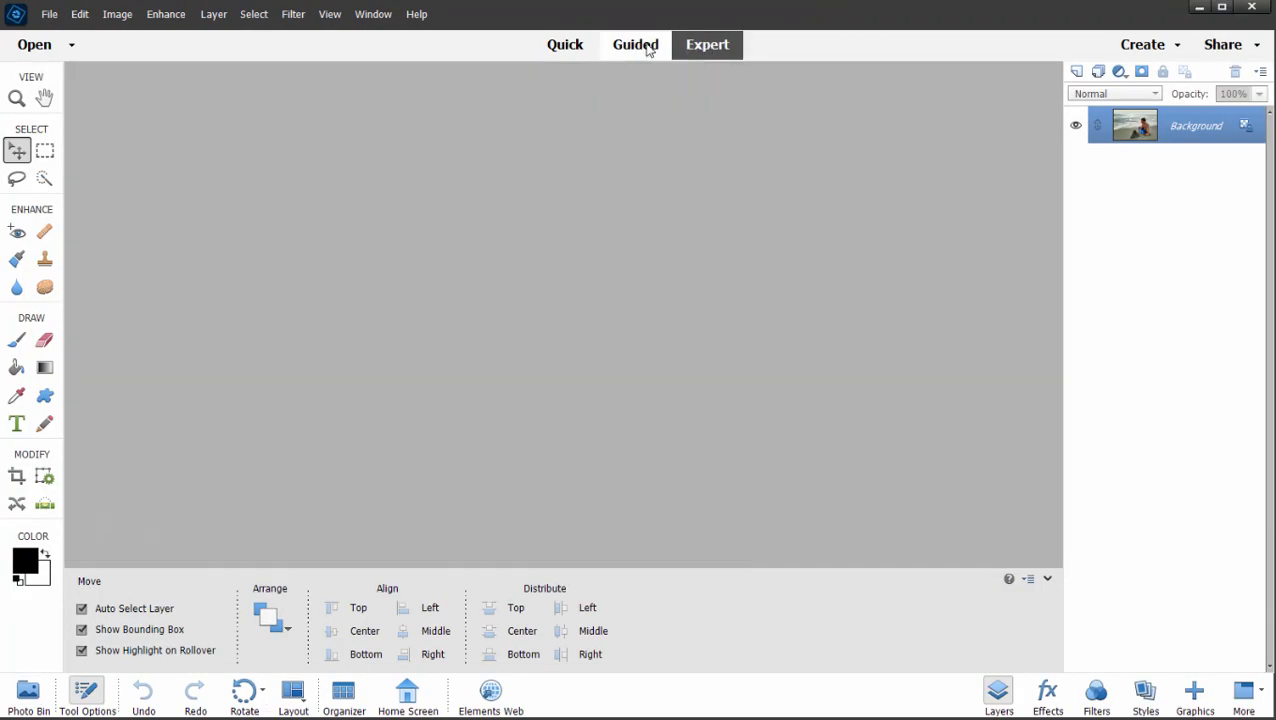
click(635, 44)
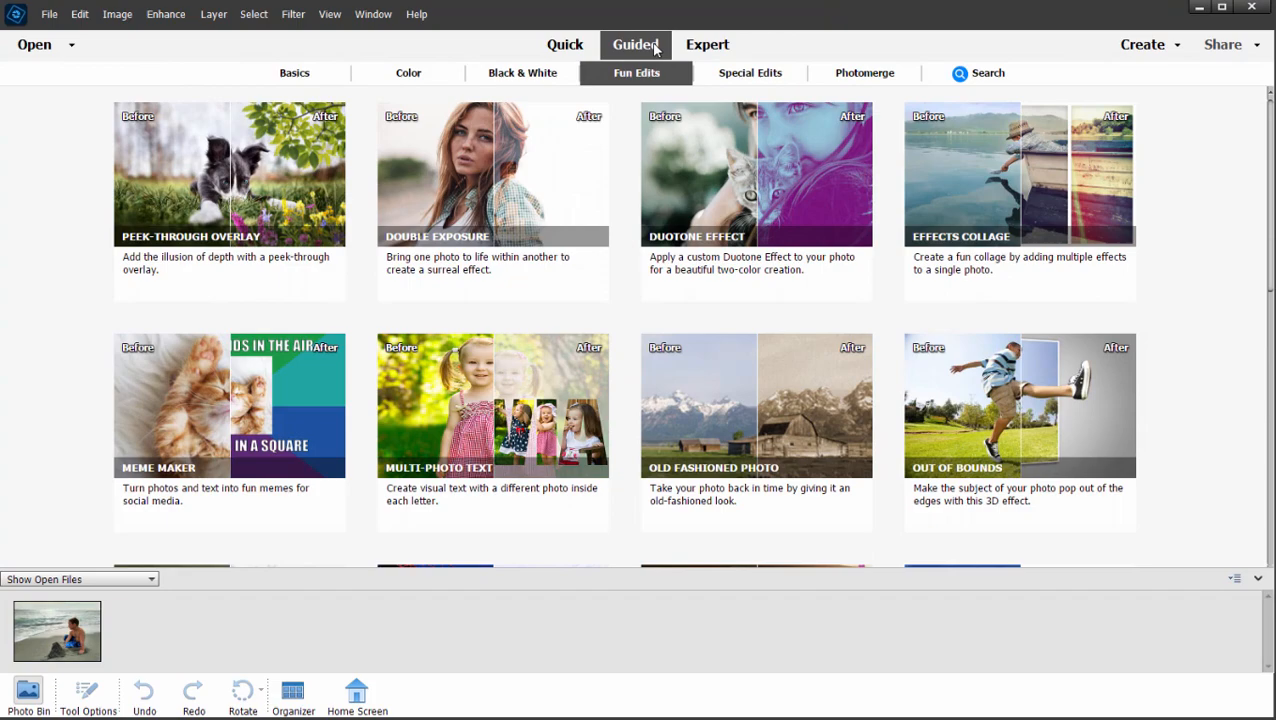
scroll(down, 3)
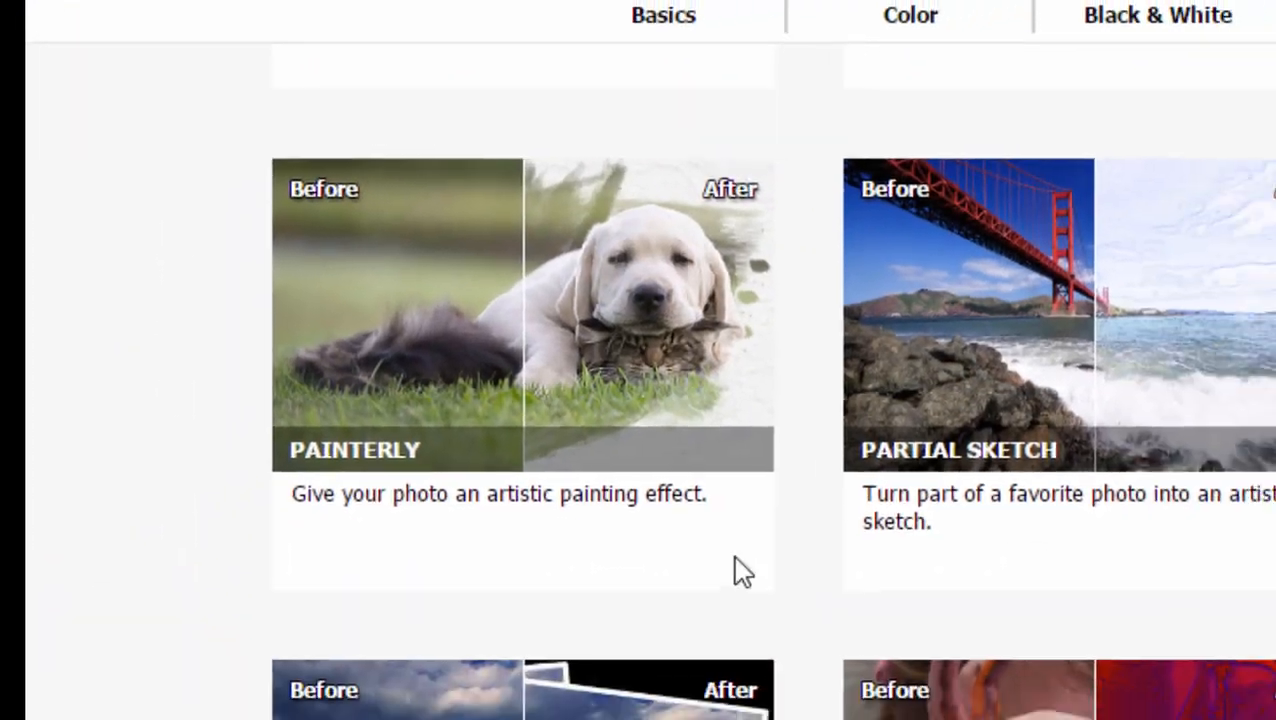
- Start the Painterly guided edit with the Paint Brush set to Bold Strokes
click(352, 449)
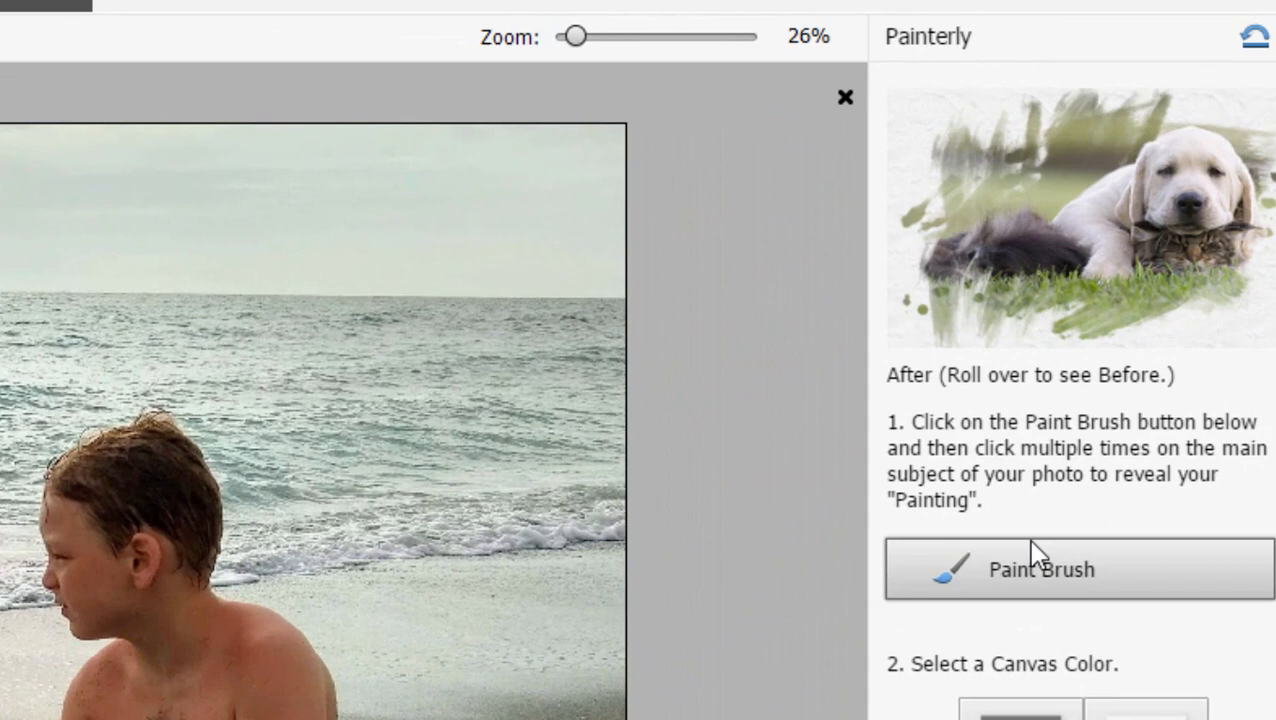
click(1056, 568)
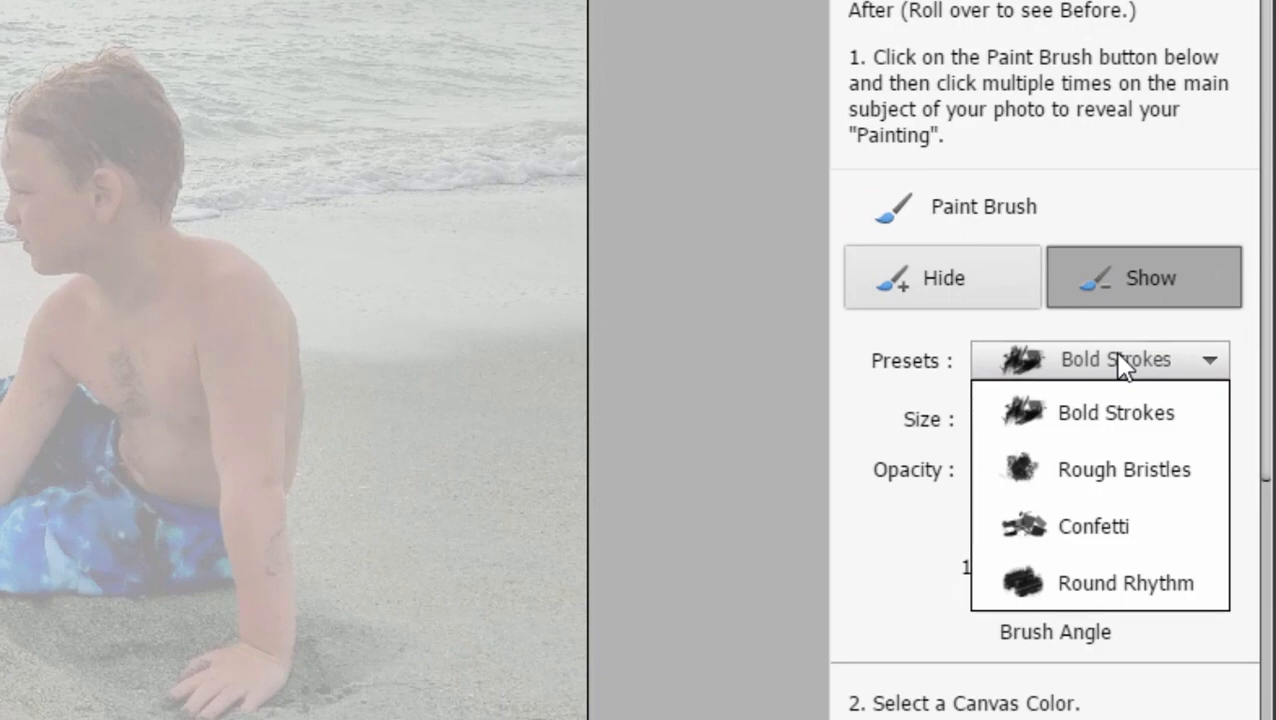
click(1110, 413)
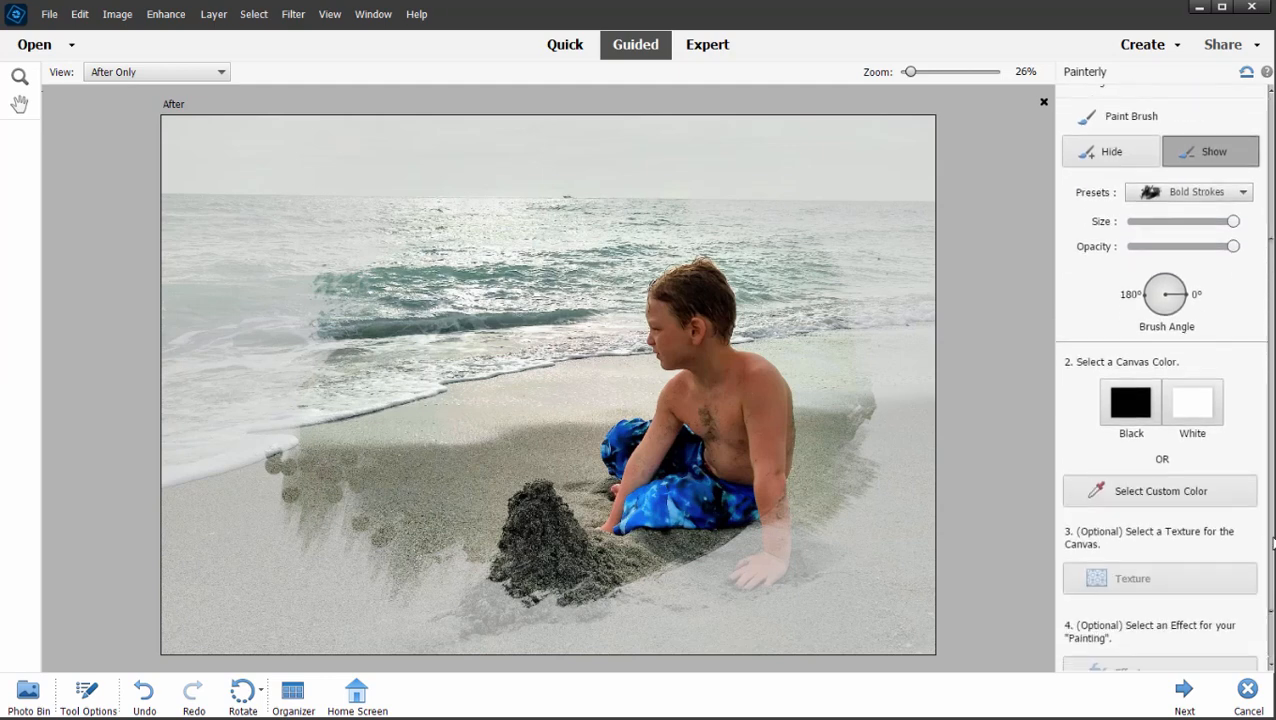
mouse_move(1205, 466)
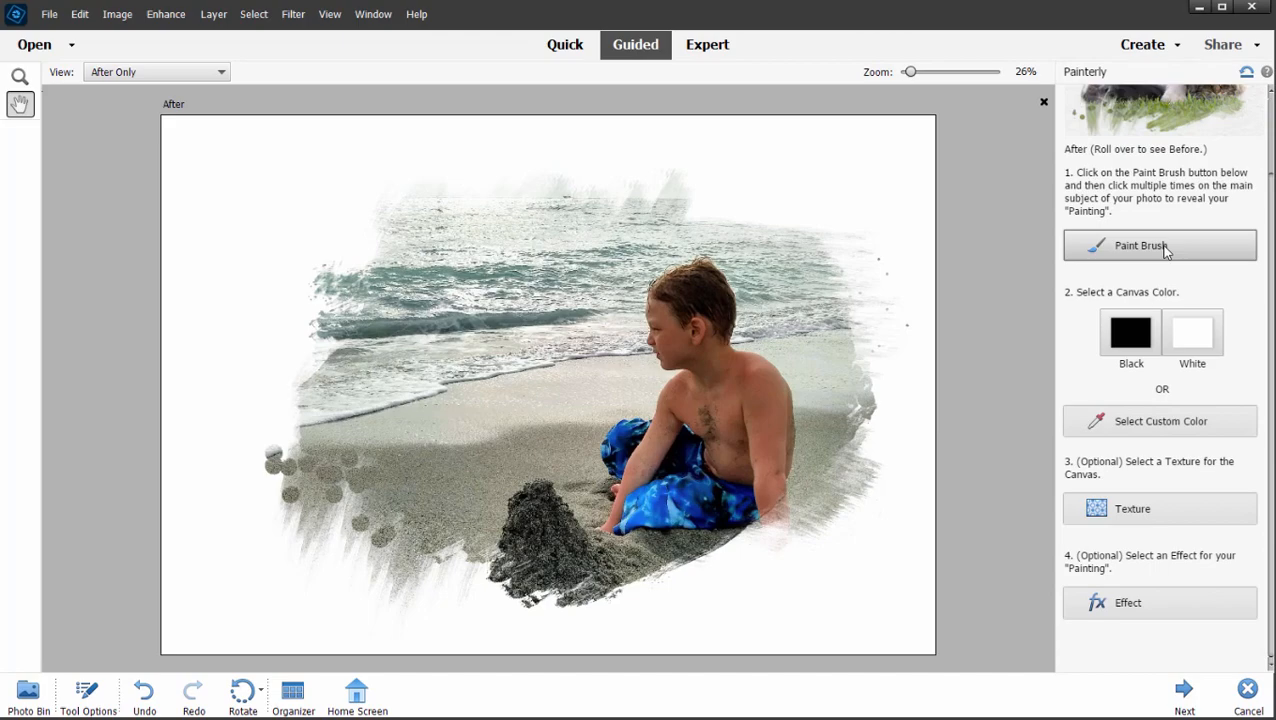
- Set the brush to reveal the photo and try a painting Effect preset
click(1160, 245)
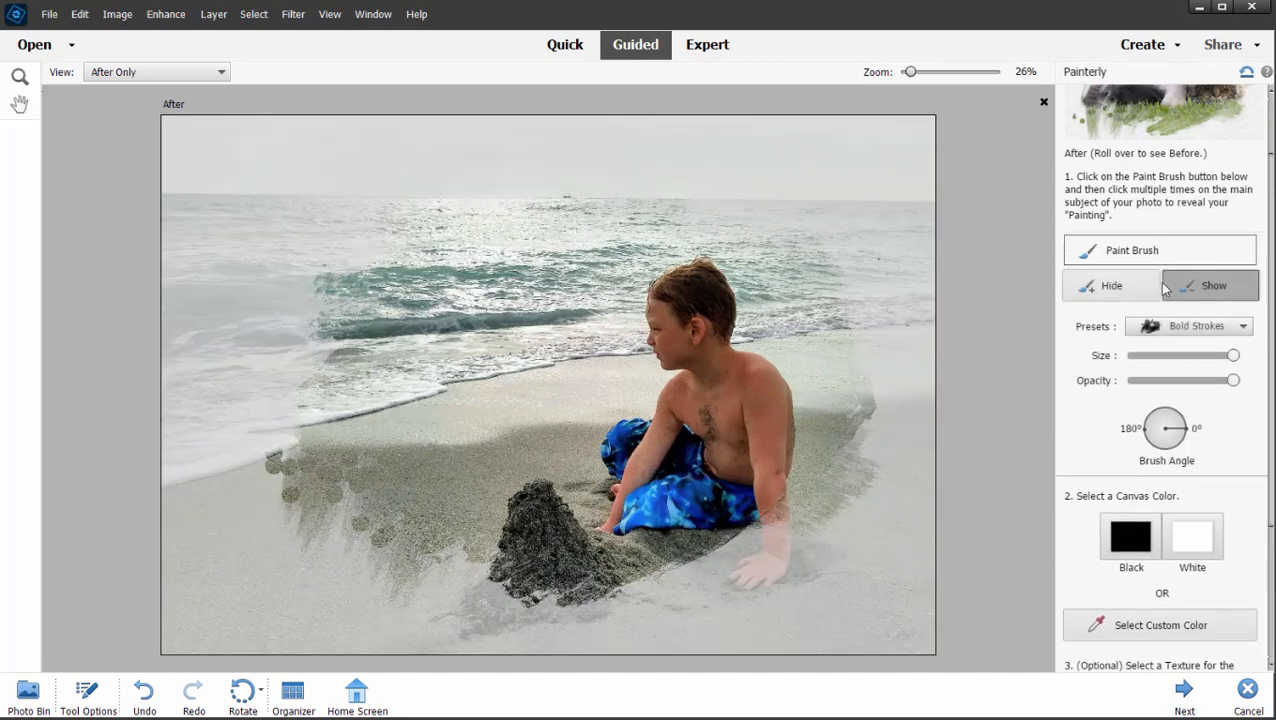
click(1210, 285)
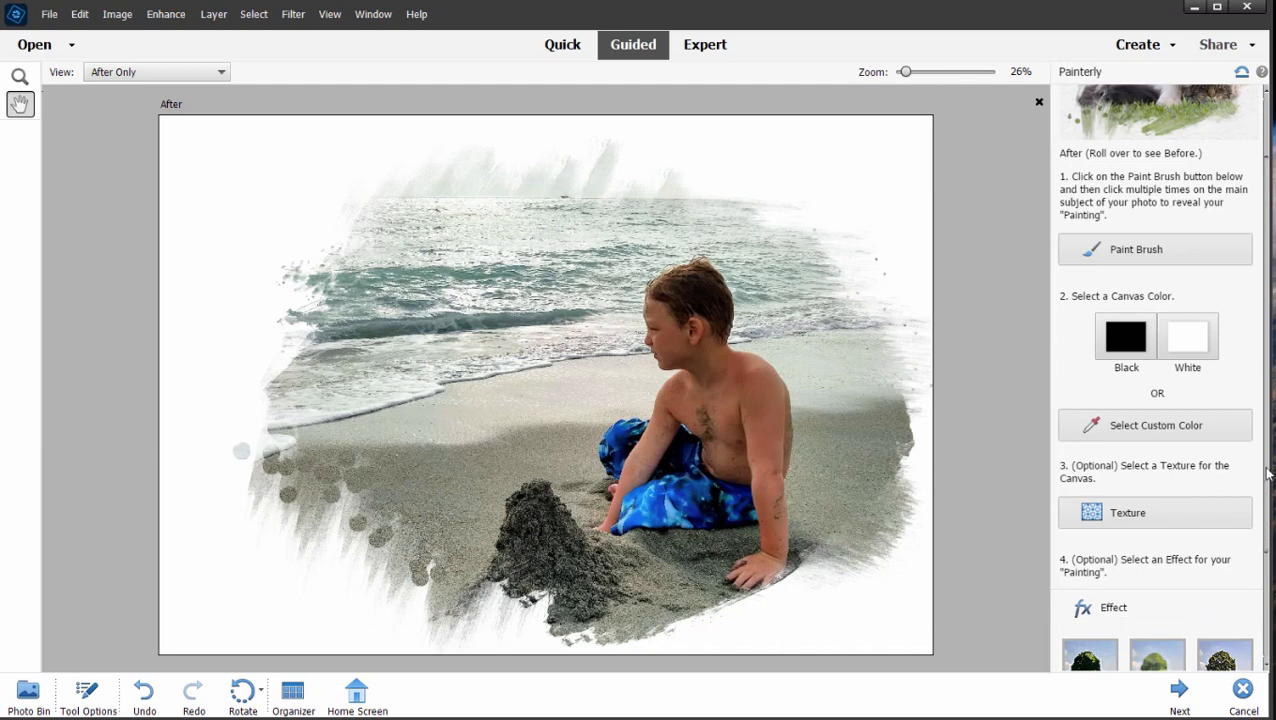
scroll(down, 3)
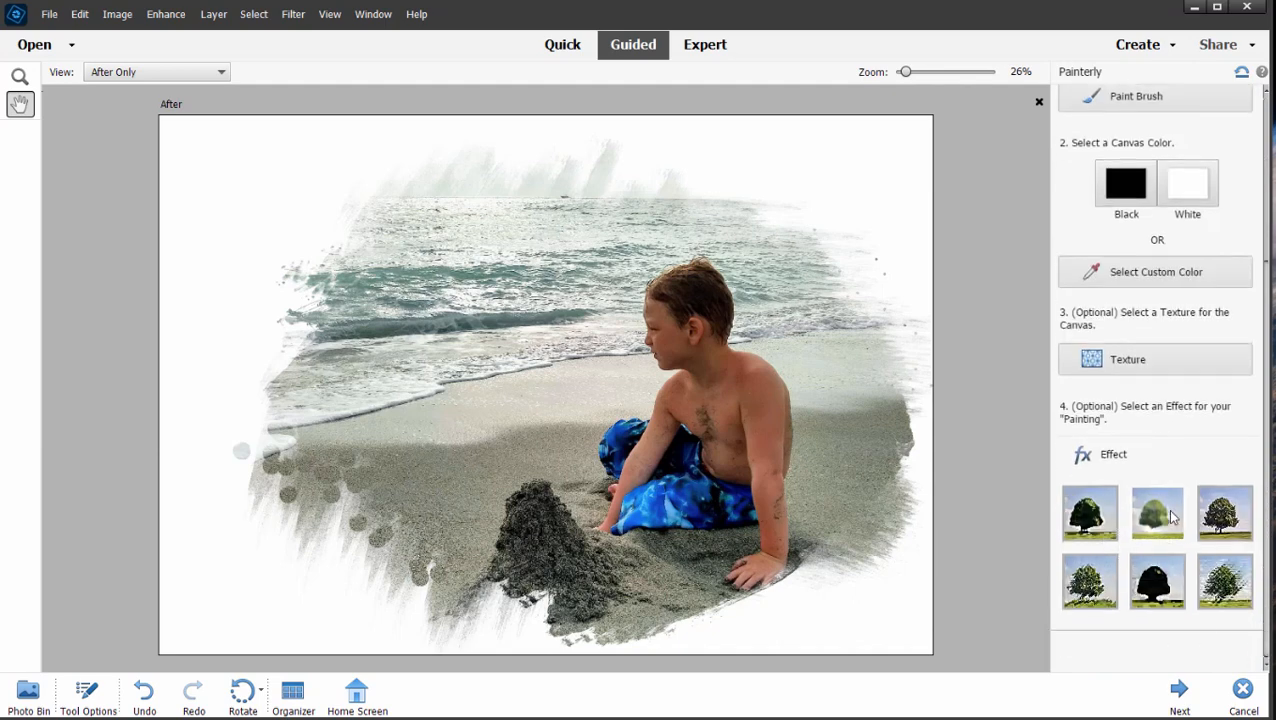
click(1088, 513)
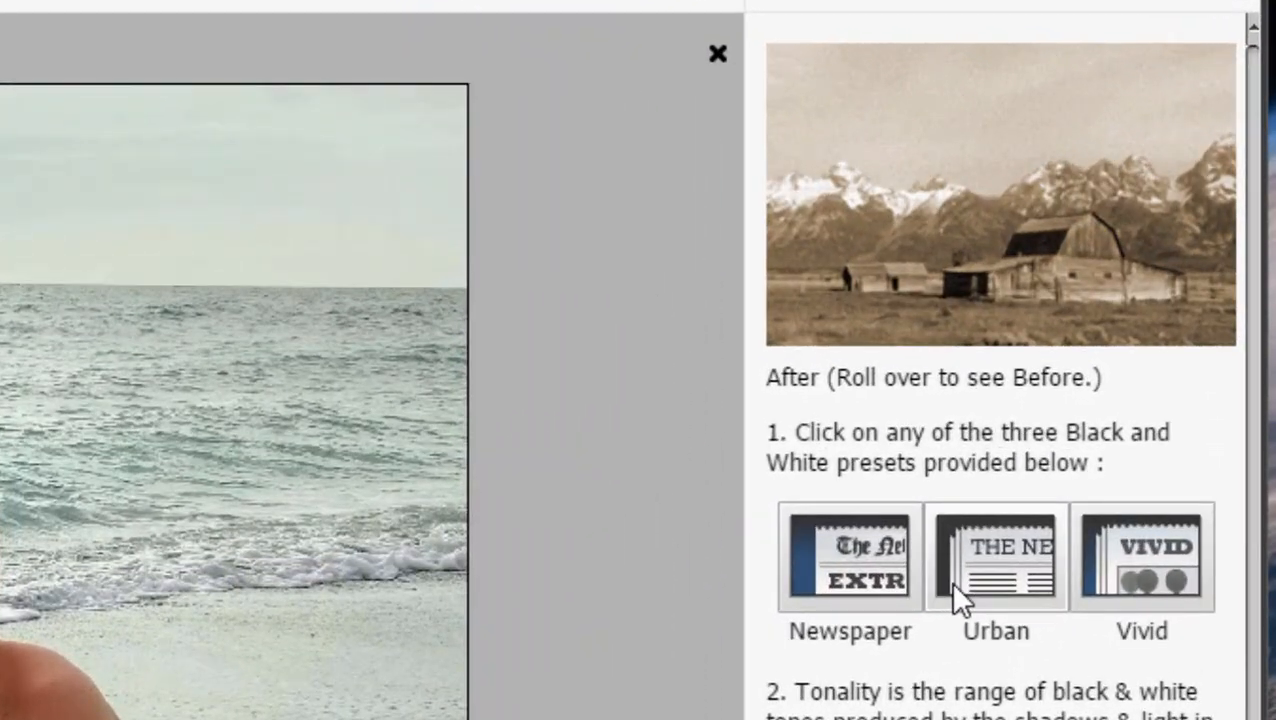
mouse_move(998, 590)
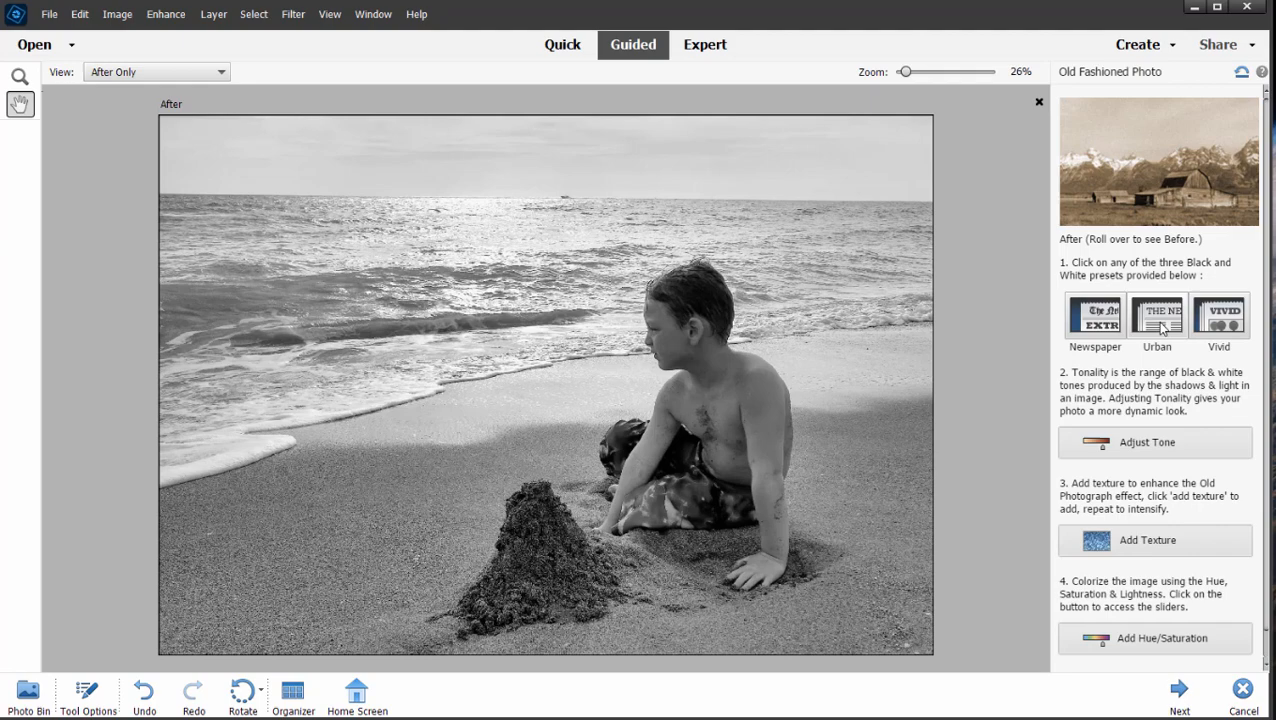
- Apply the high-contrast Urban black-and-white look, then adjust the photo's tonality
click(1097, 315)
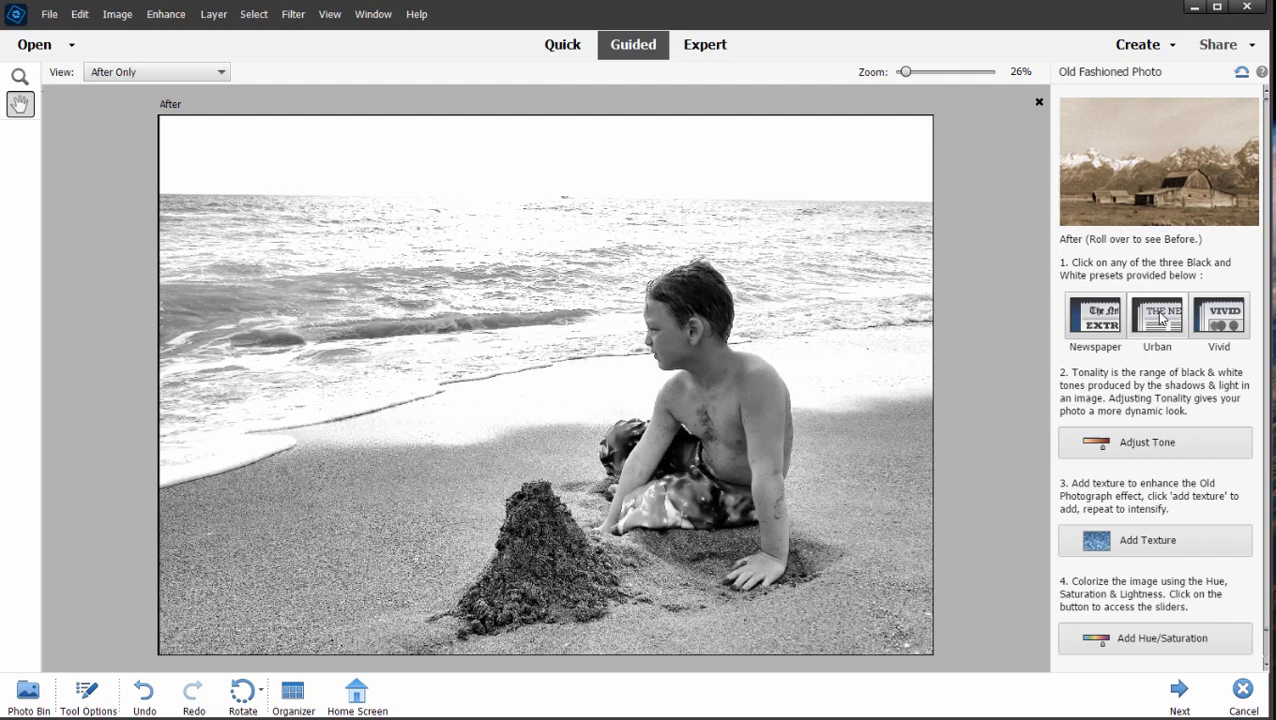
click(1156, 443)
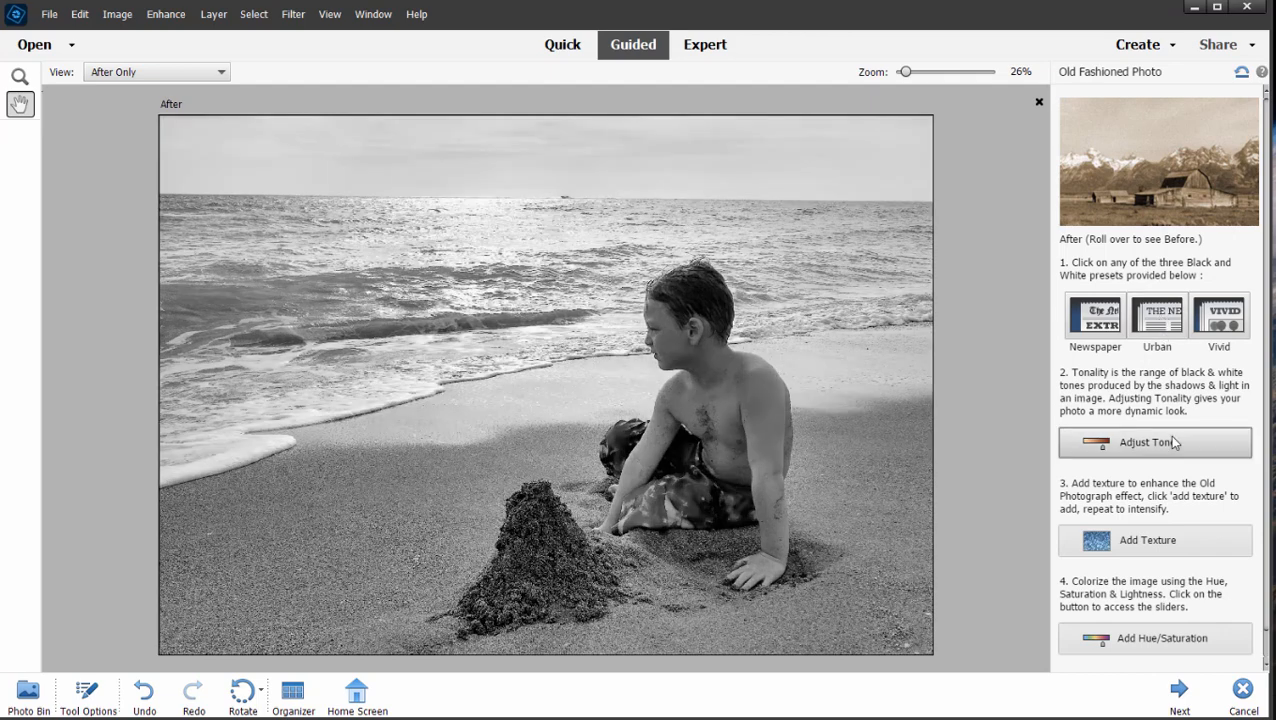
mouse_move(1209, 470)
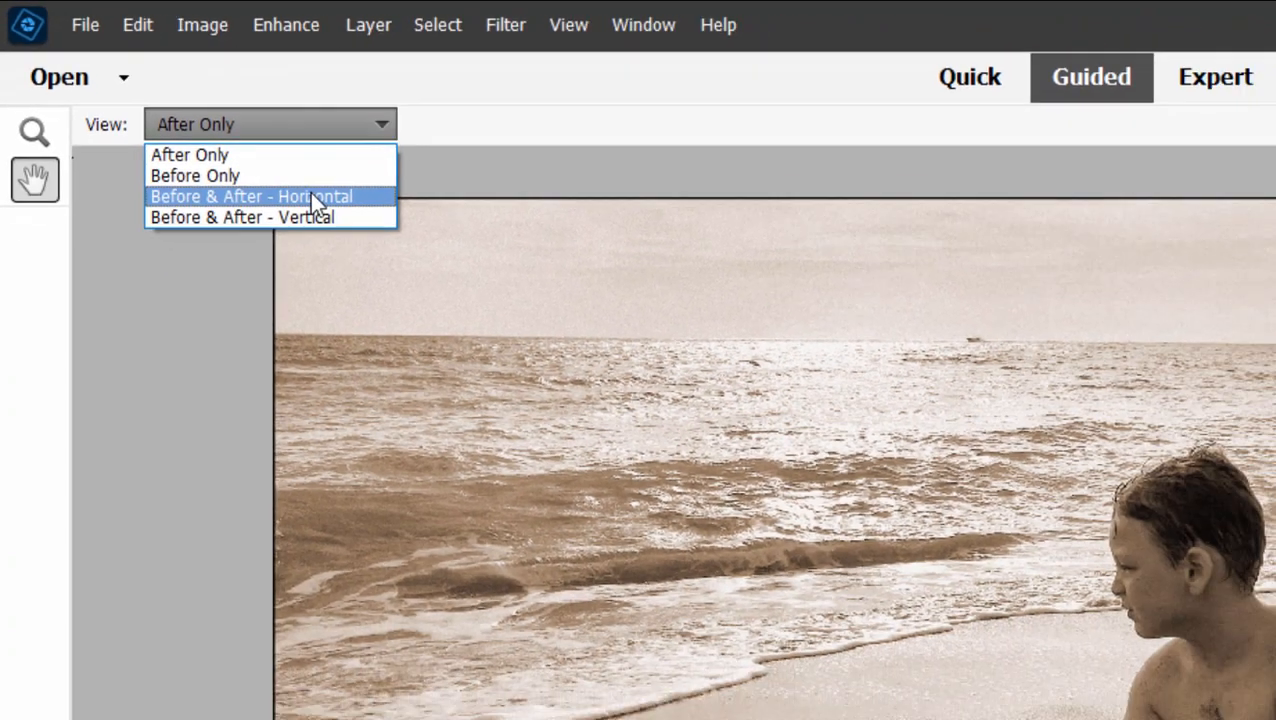
- Switch the view to Before & After - Horizontal
click(252, 195)
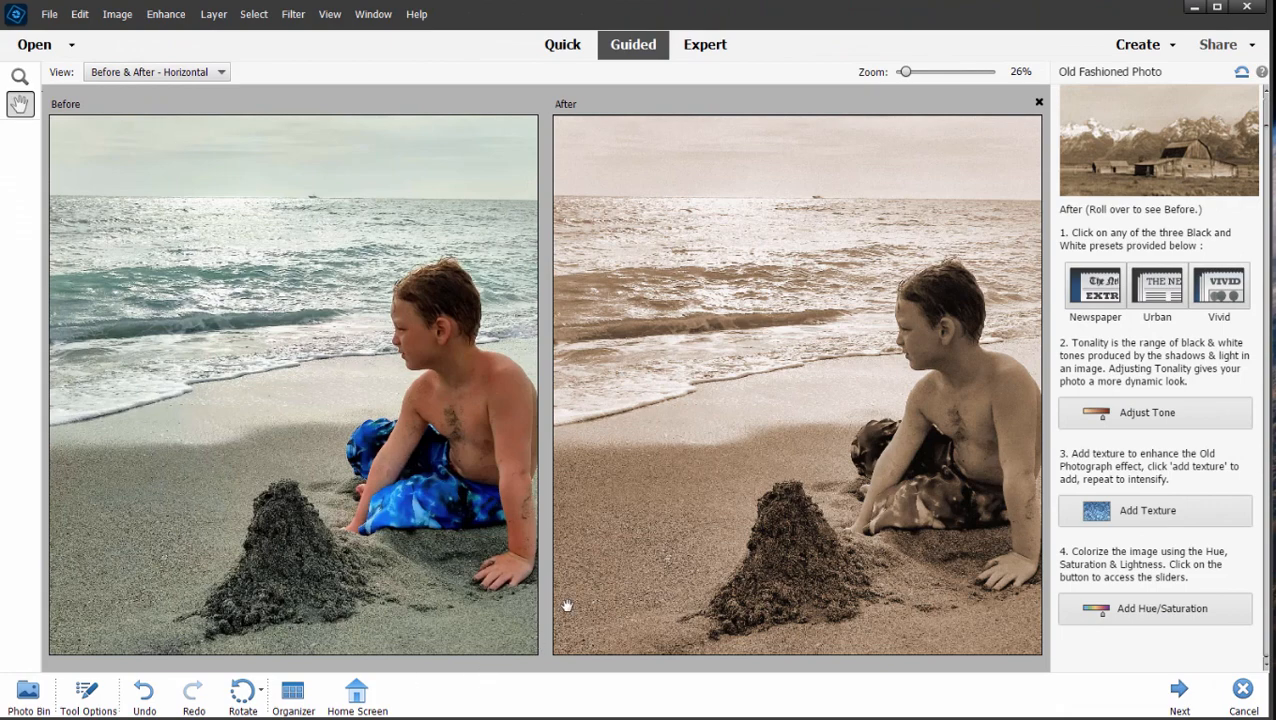
mouse_move(571, 608)
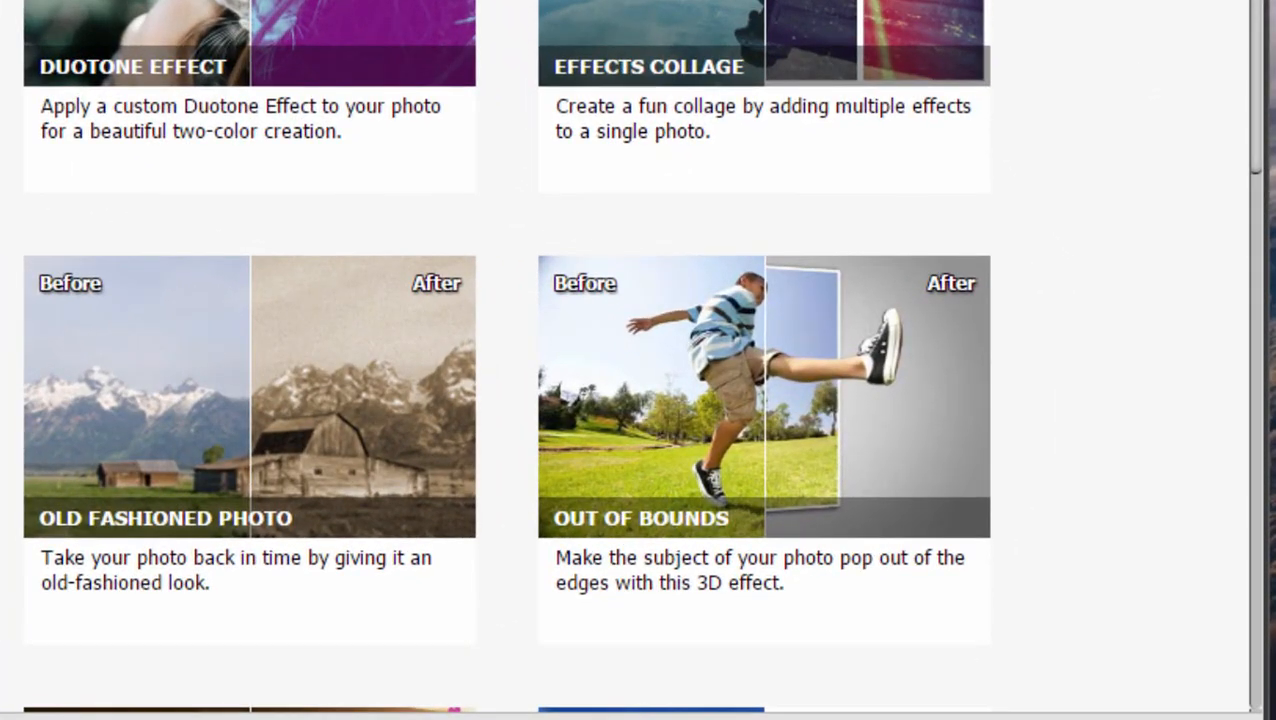
mouse_move(712, 393)
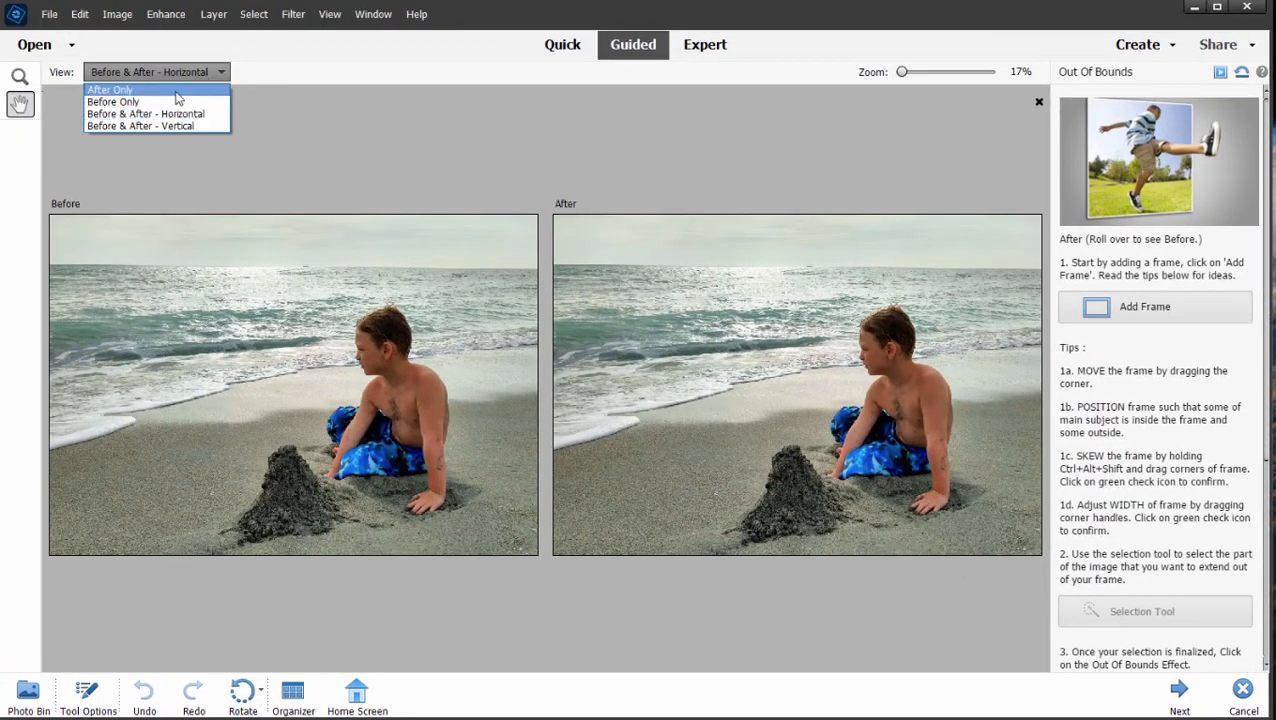
- Set View to After Only and add a frame to the beach photo
click(120, 89)
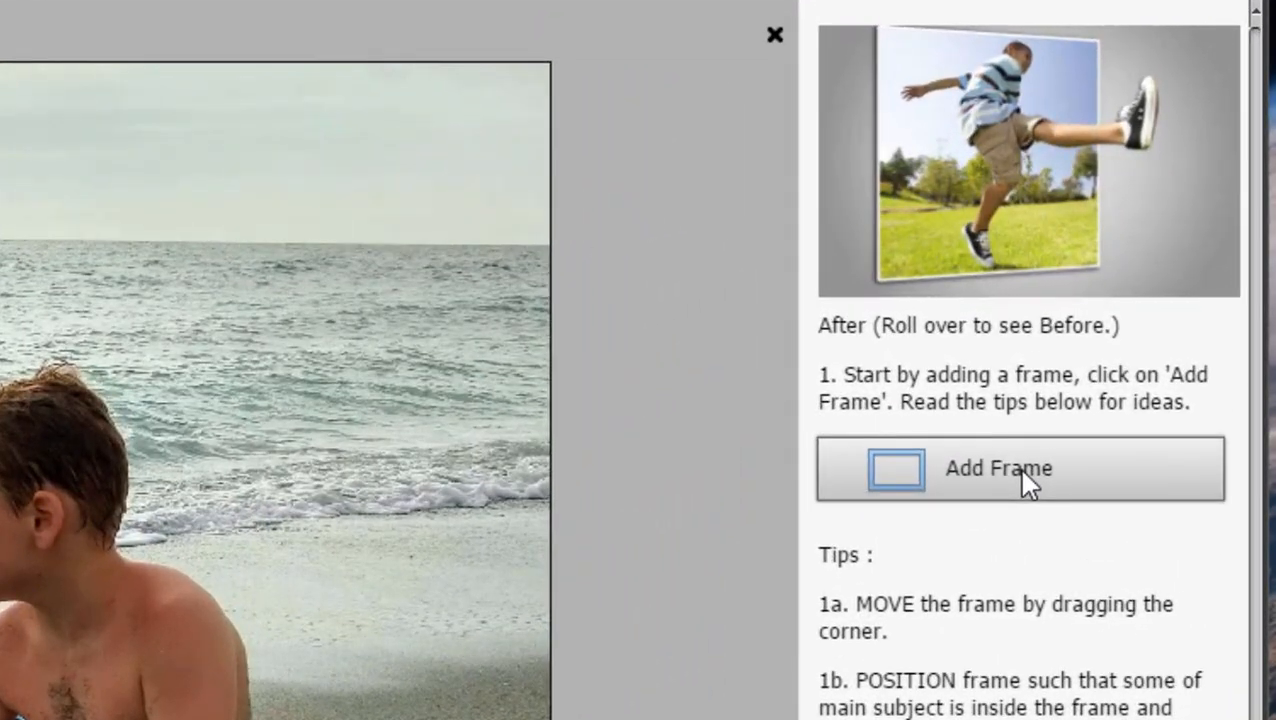
click(1020, 469)
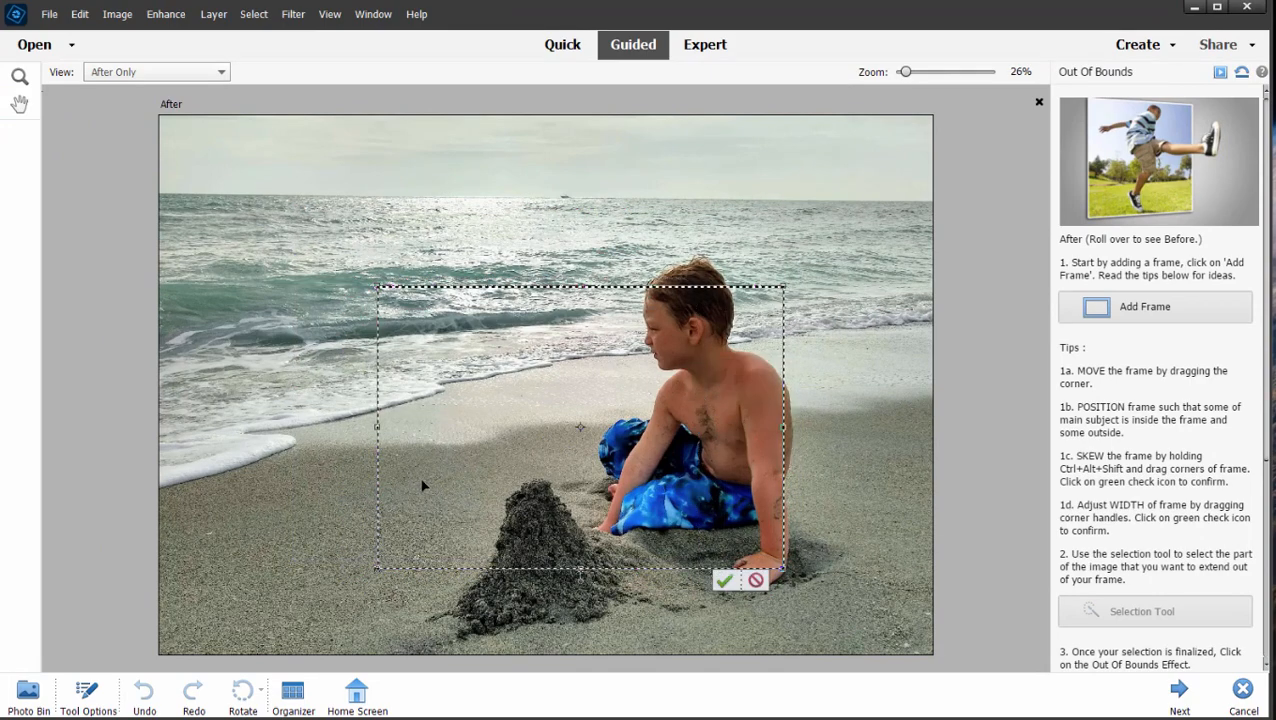
- Widen the frame leftward past the sandcastle and commit it with the green check
drag(377, 427, 237, 425)
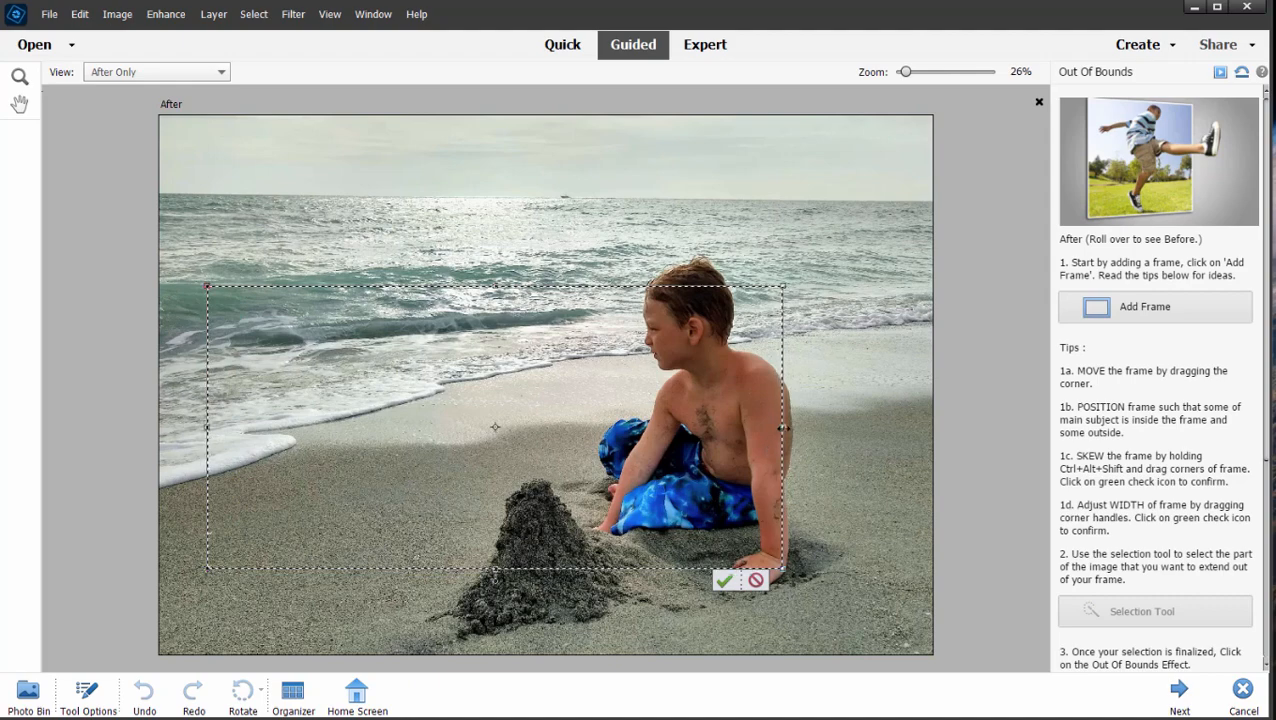
mouse_move(708, 295)
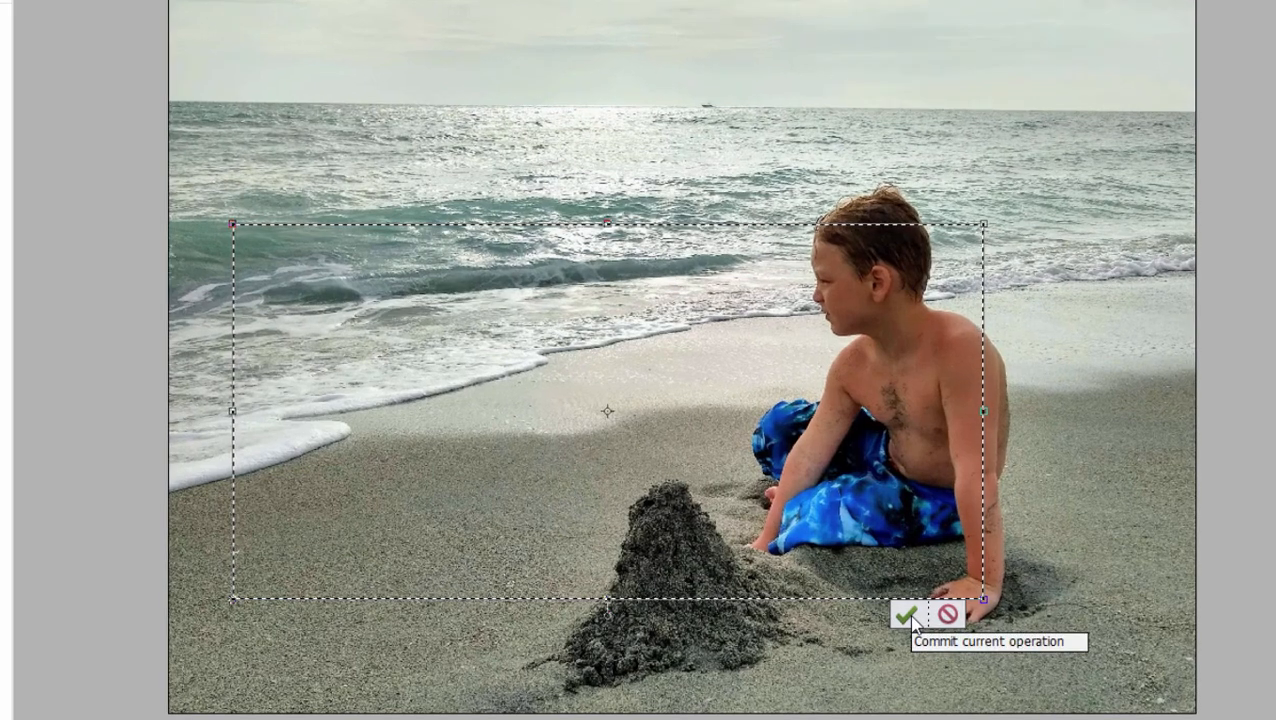
click(904, 616)
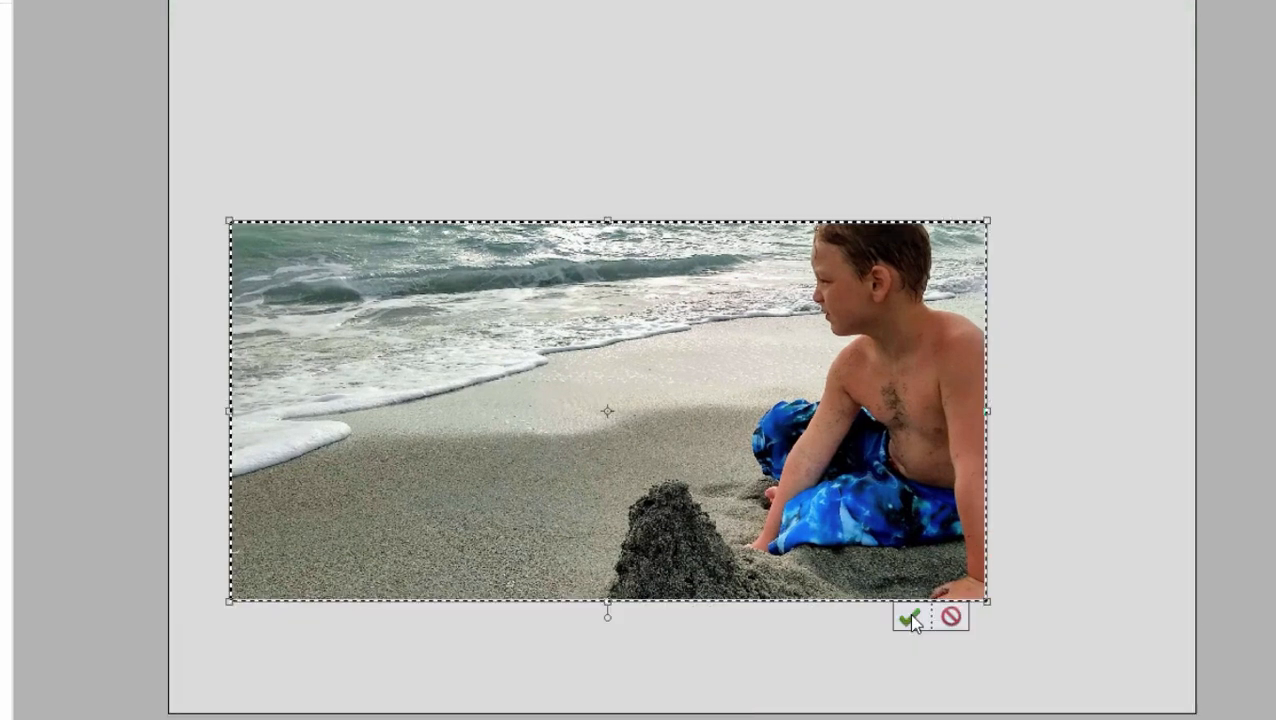
click(908, 616)
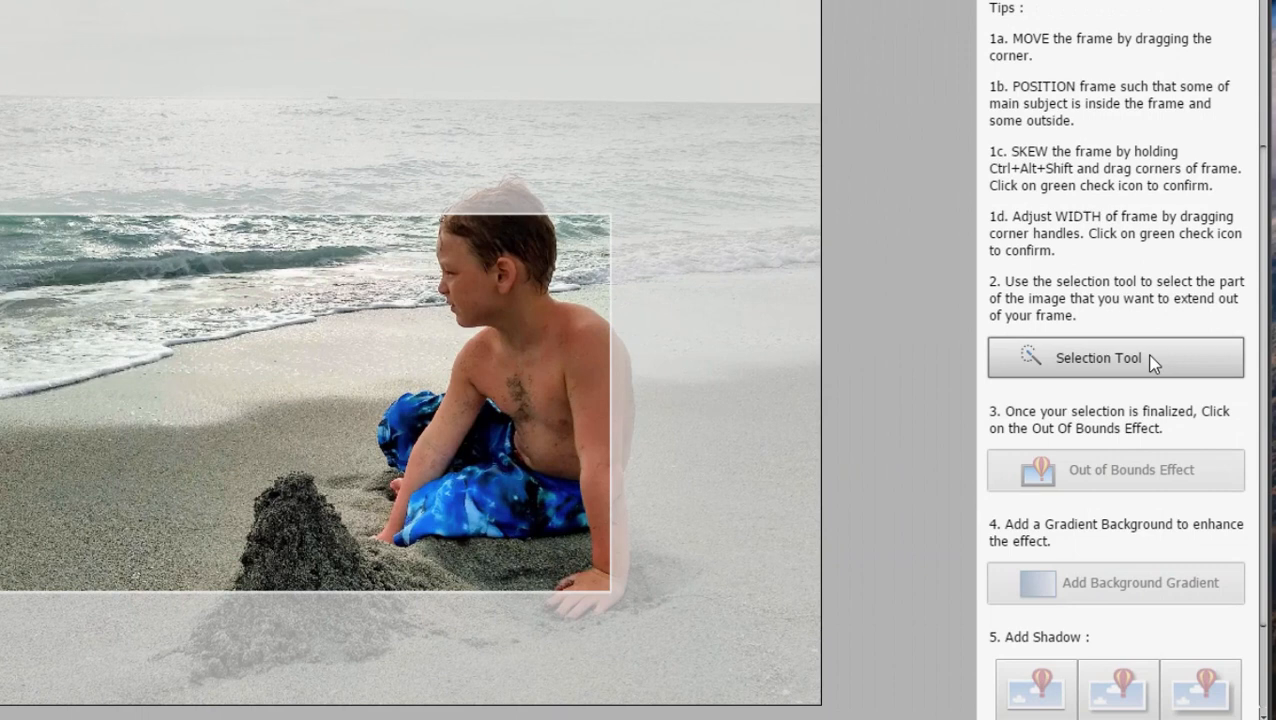
- Select the boy's head and arm outside the frame and apply the Out of Bounds Effect
click(1115, 357)
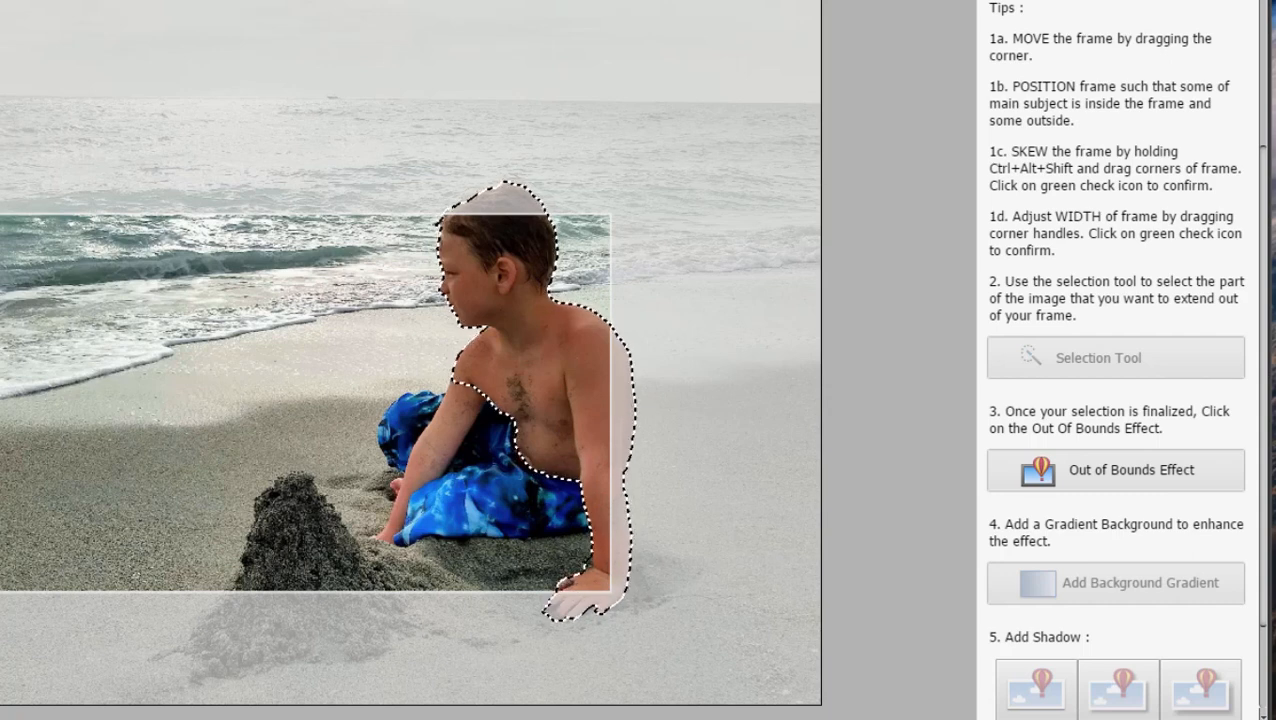
click(1115, 470)
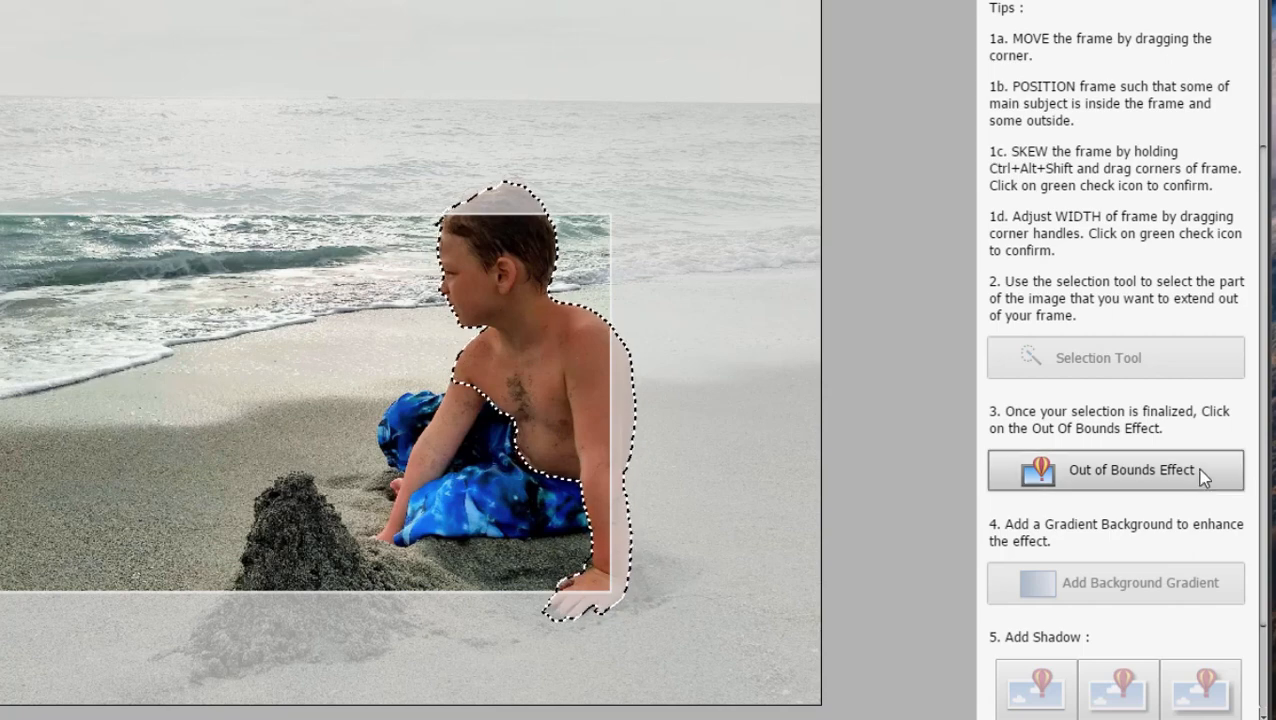
click(1115, 470)
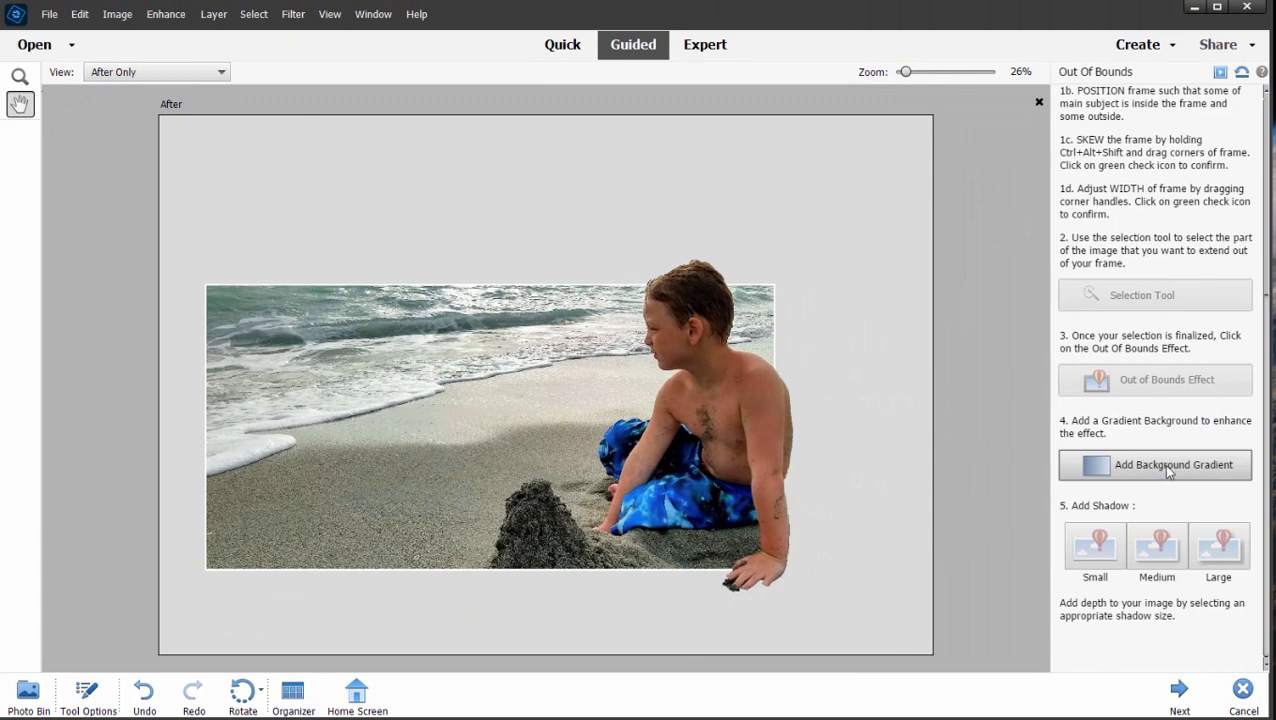
mouse_move(1169, 473)
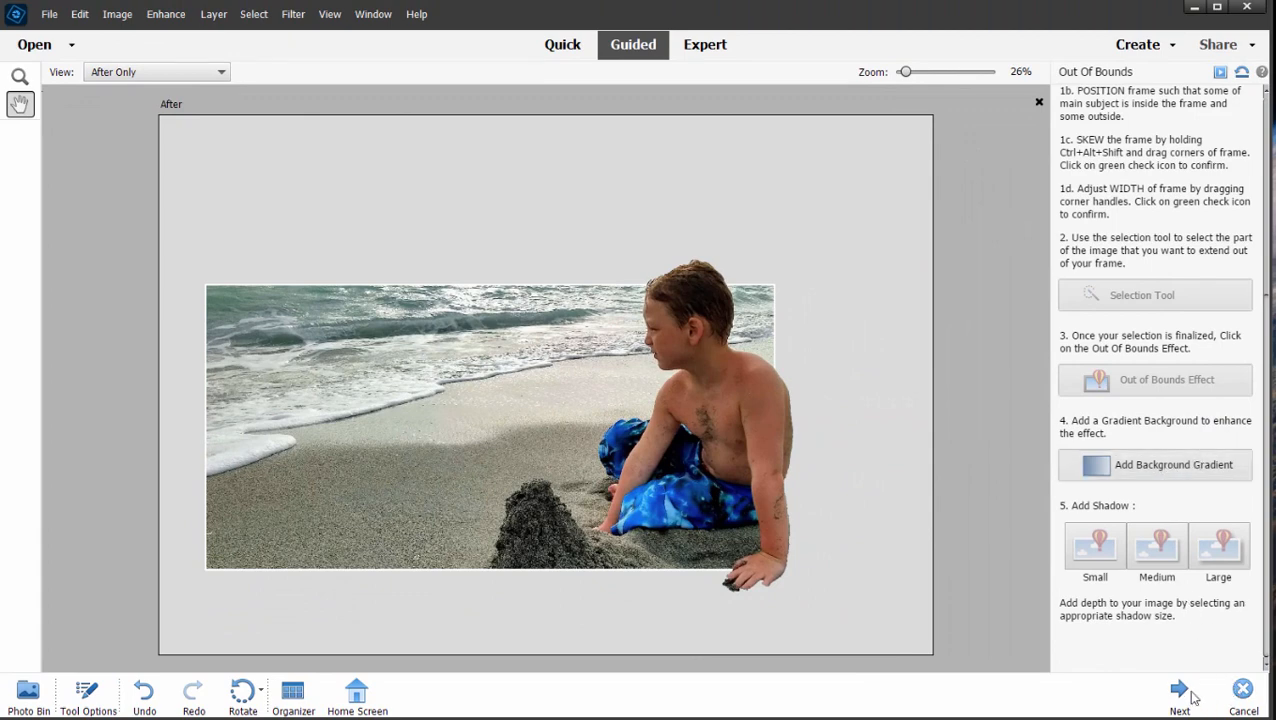
- Go to the 'What would you like to do next?' panel and scroll its options
click(1176, 690)
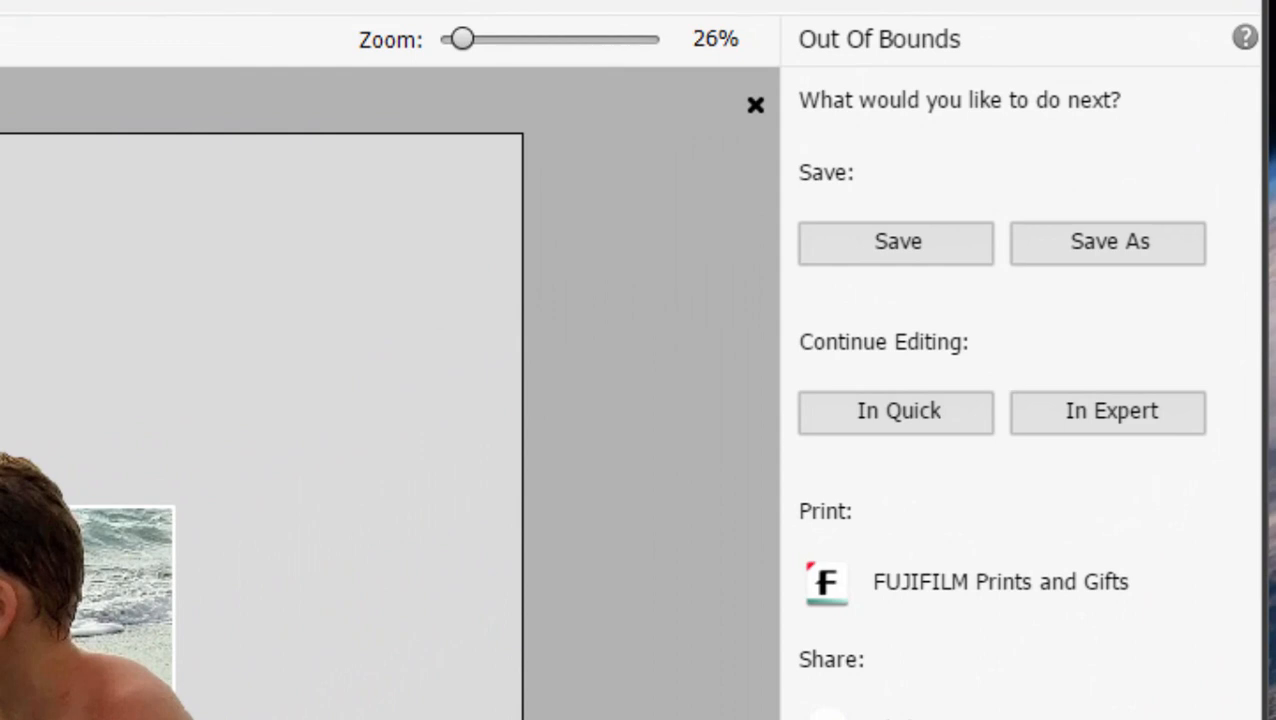
scroll(down, 3)
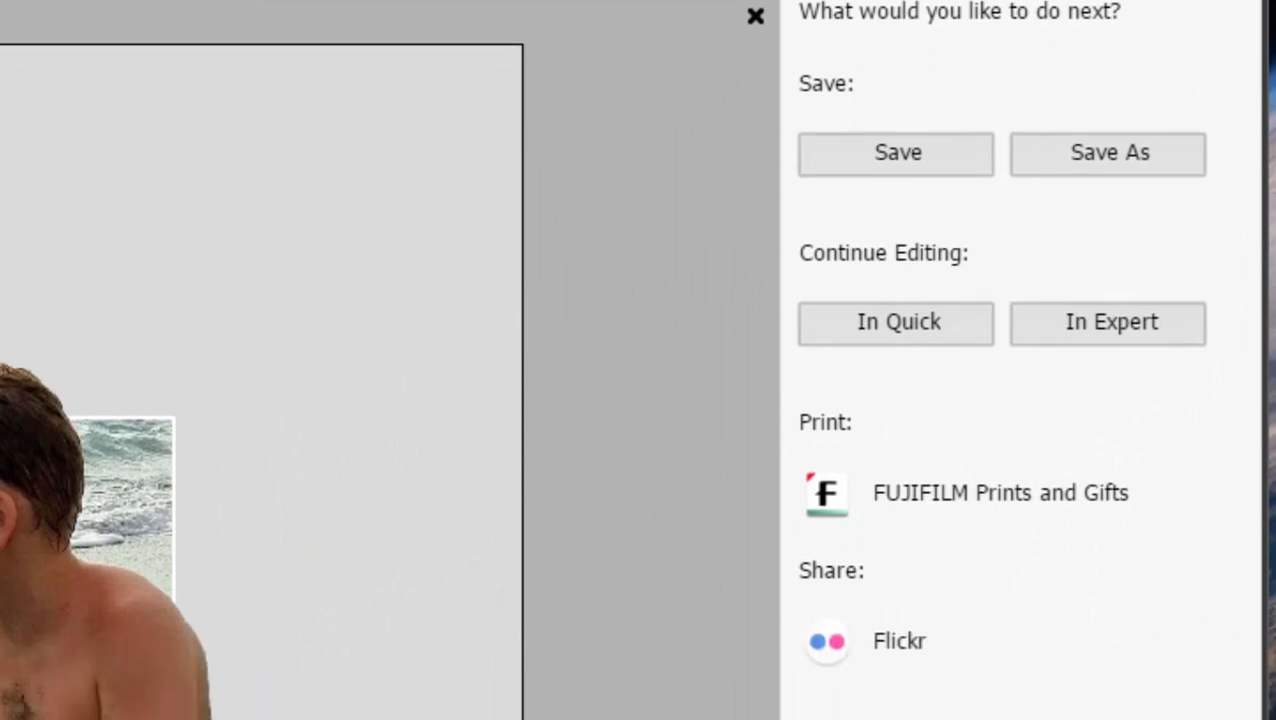
scroll(down, 3)
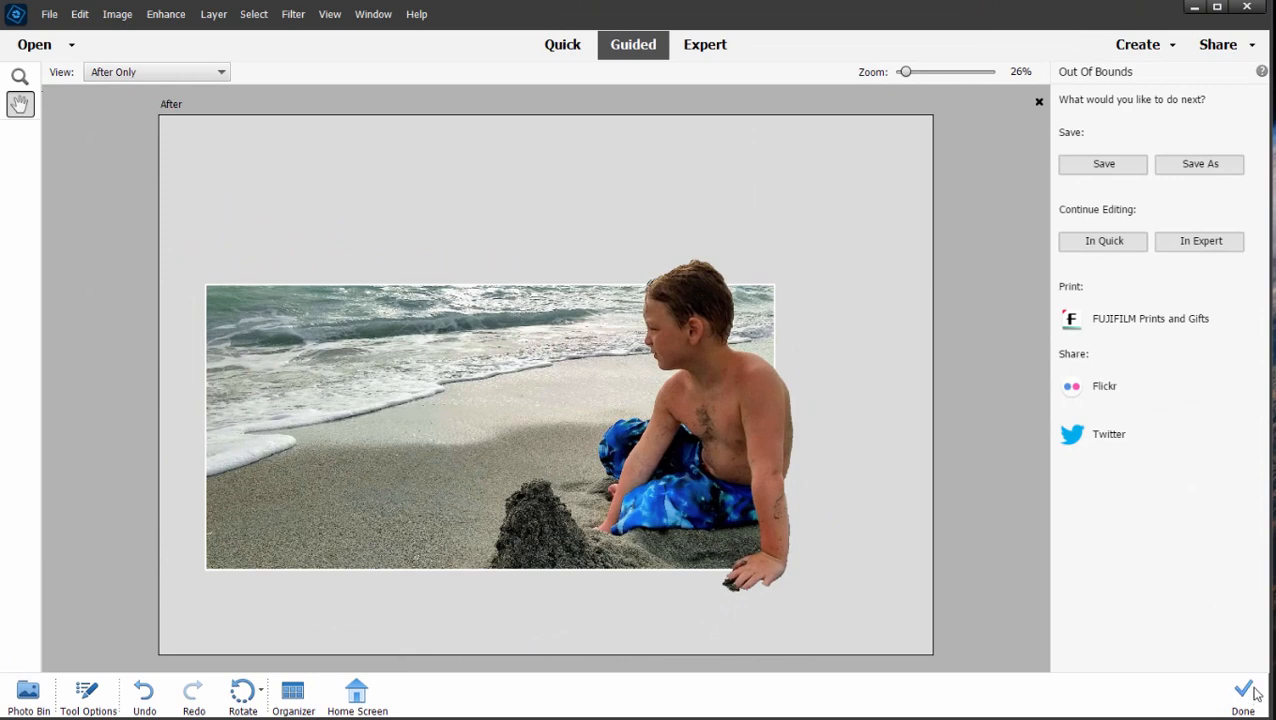
- Click Done on the Out of Bounds edit and scroll through the Fun Edits gallery
click(1244, 690)
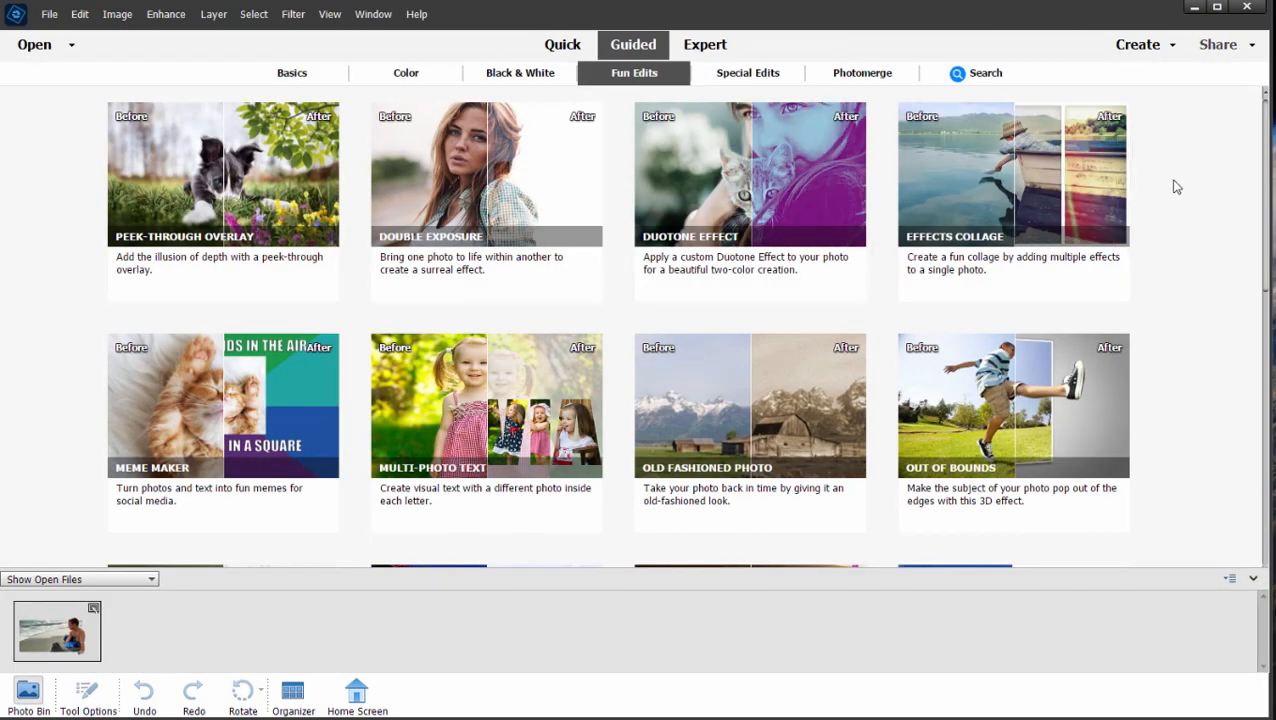
mouse_move(1184, 181)
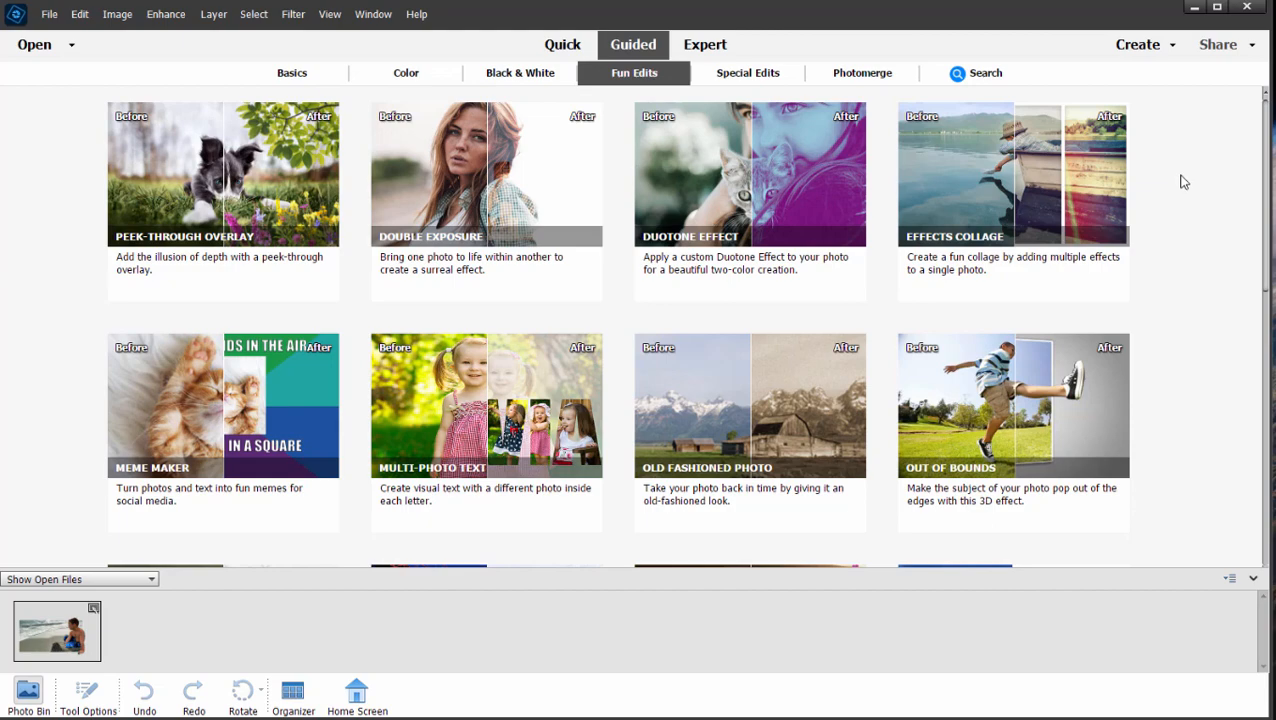
scroll(down, 3)
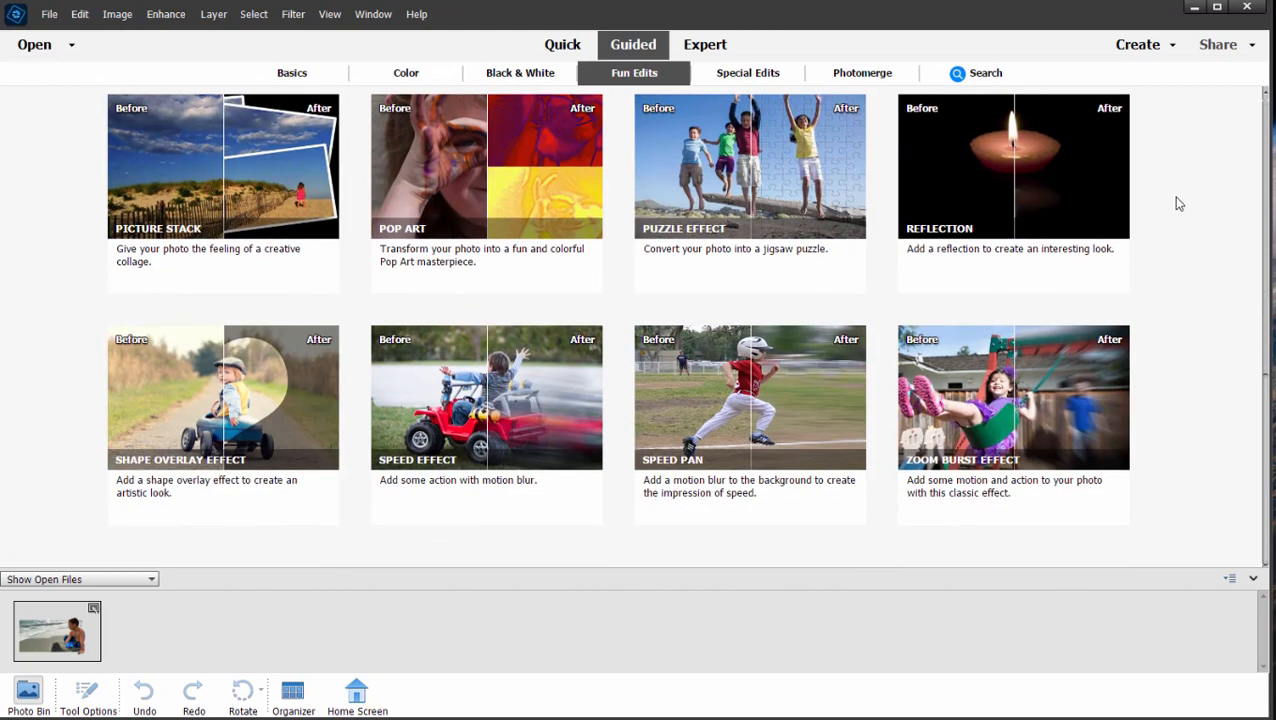
mouse_move(578, 315)
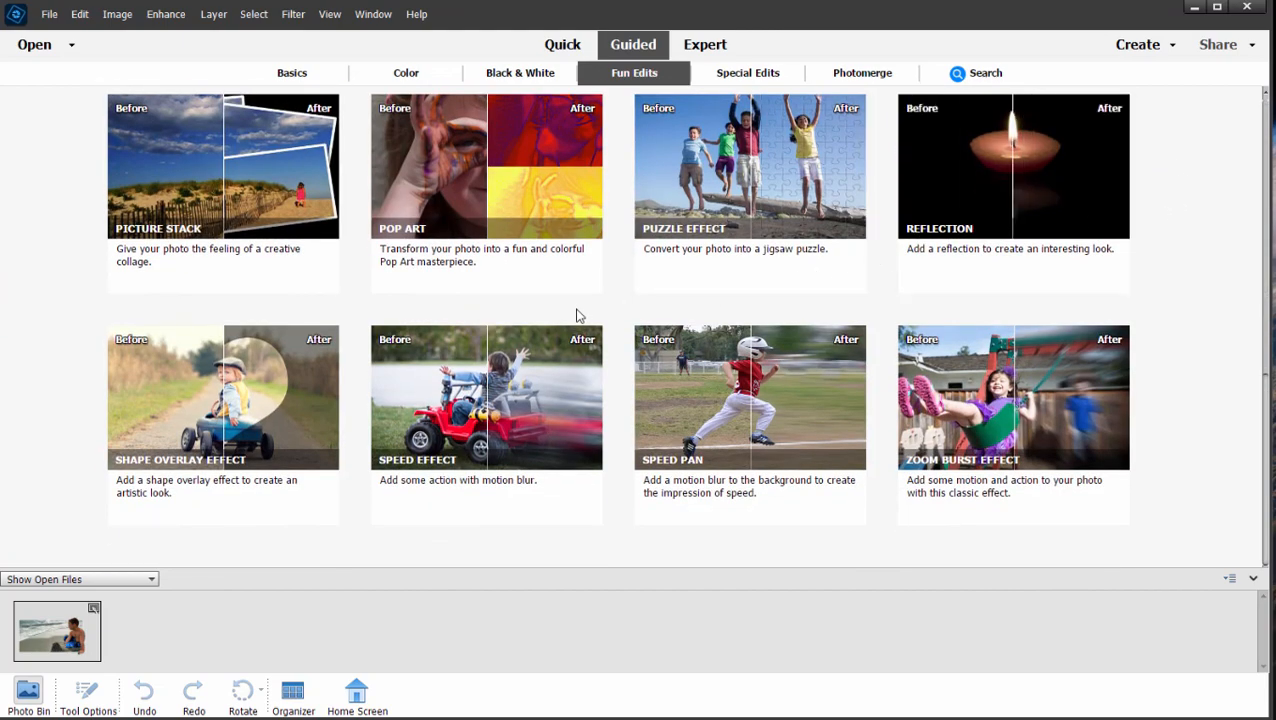